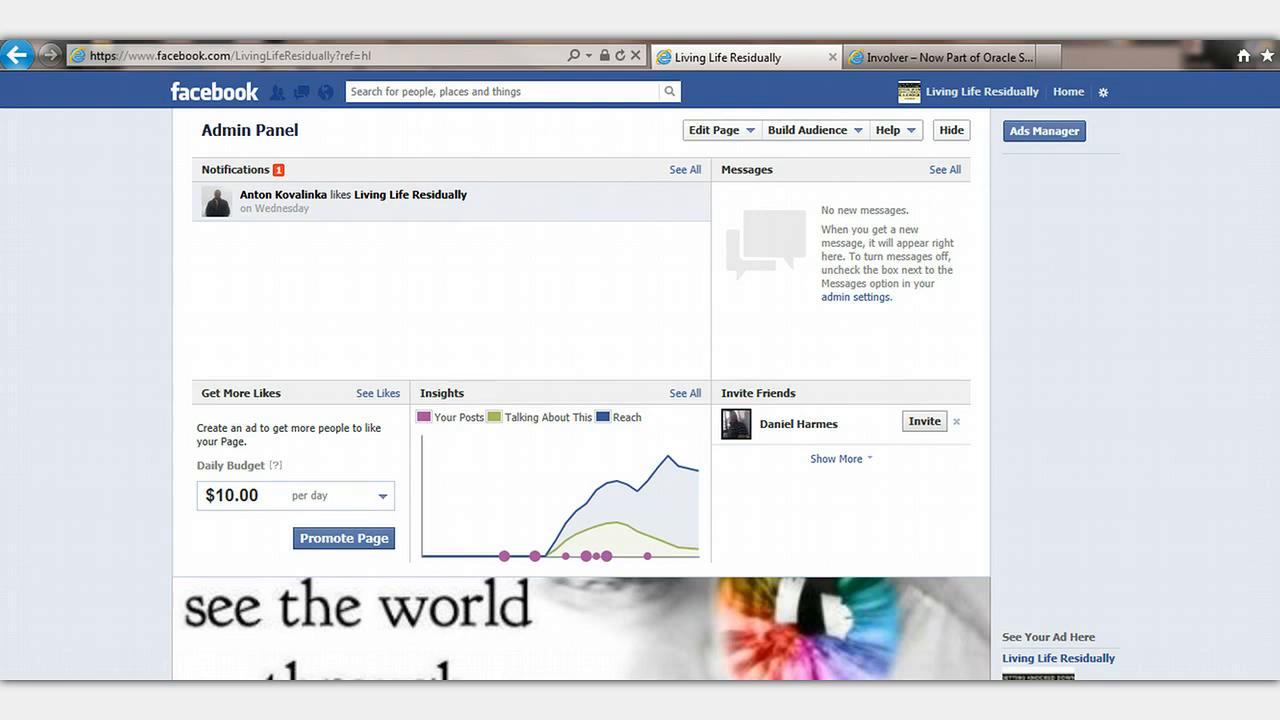
{"action": "mouse_move", "coordinate": [620, 152]}
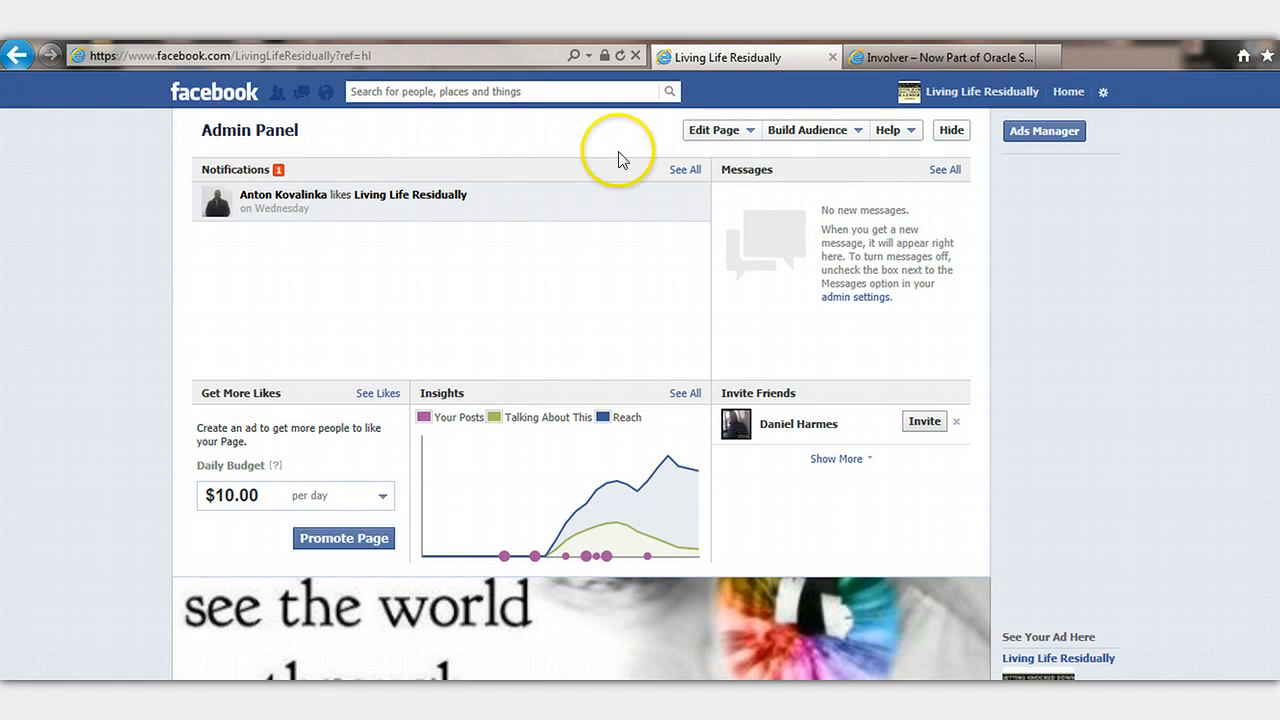
- Search Facebook for 'cuel' and reach the Cueler YouTube Channel app page
{"action": "left_click", "coordinate": [940, 57]}
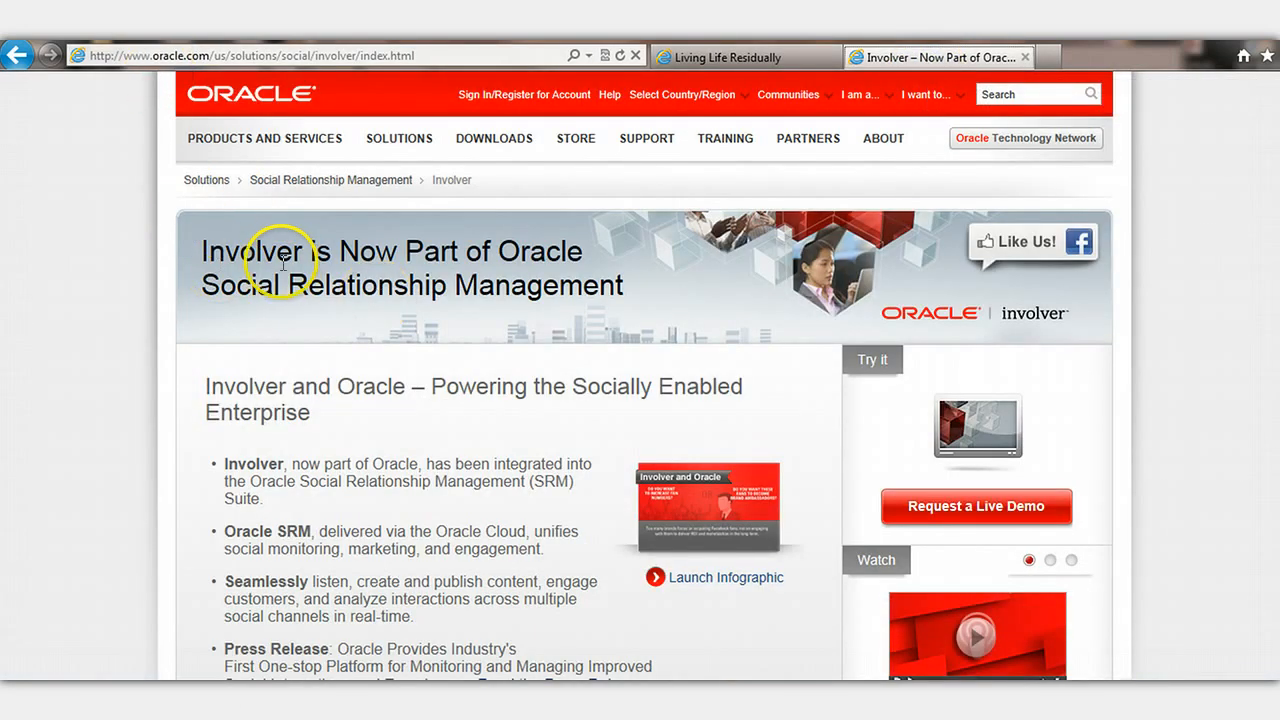
{"action": "mouse_move", "coordinate": [290, 240]}
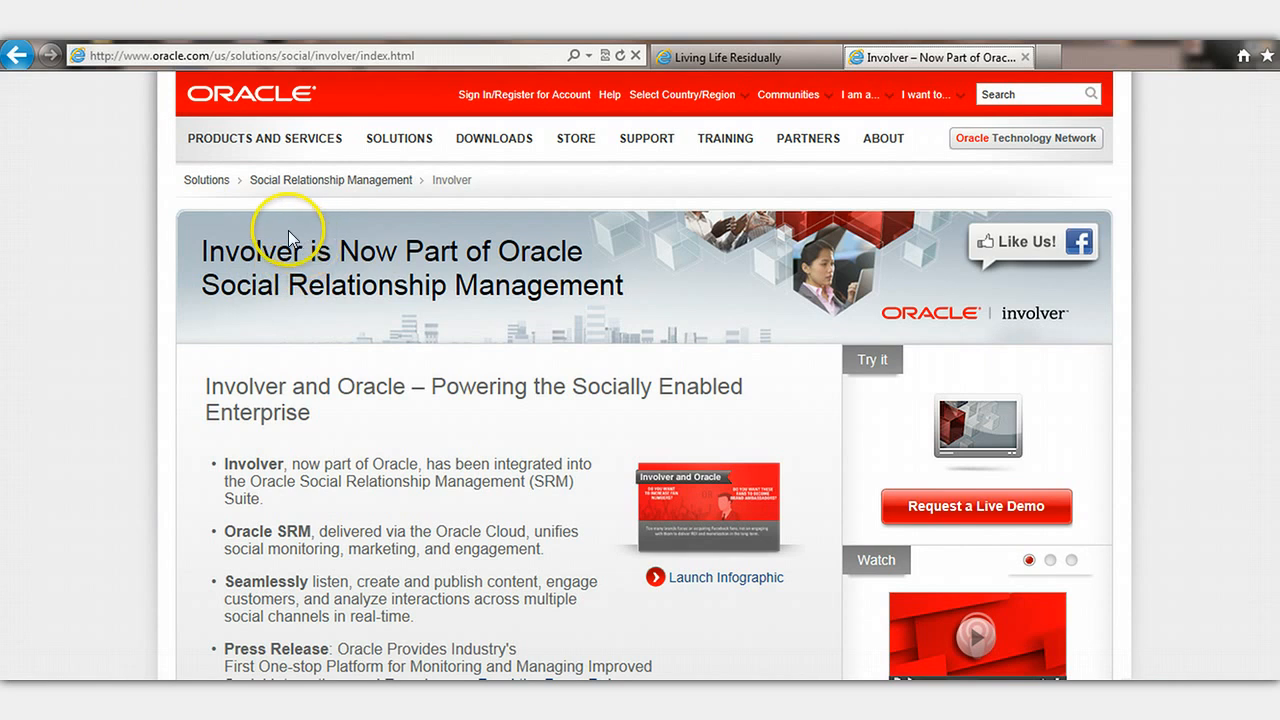
{"action": "mouse_move", "coordinate": [297, 245]}
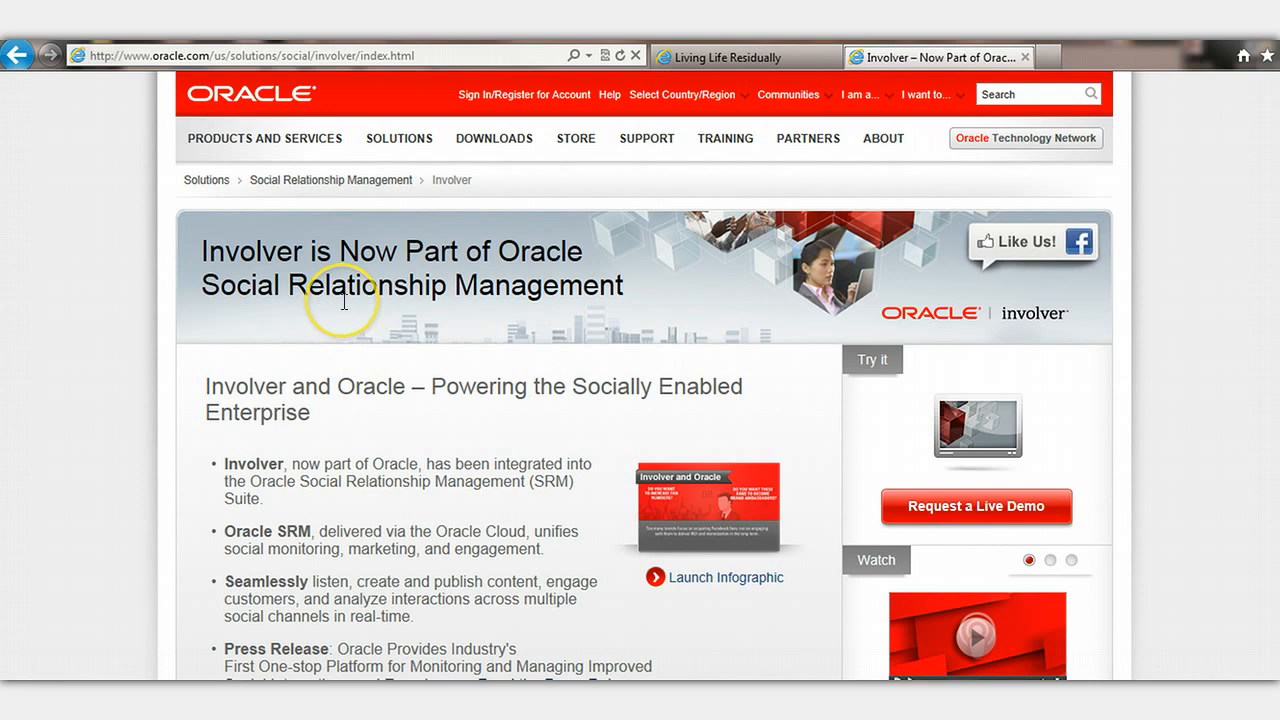
{"action": "mouse_move", "coordinate": [295, 108]}
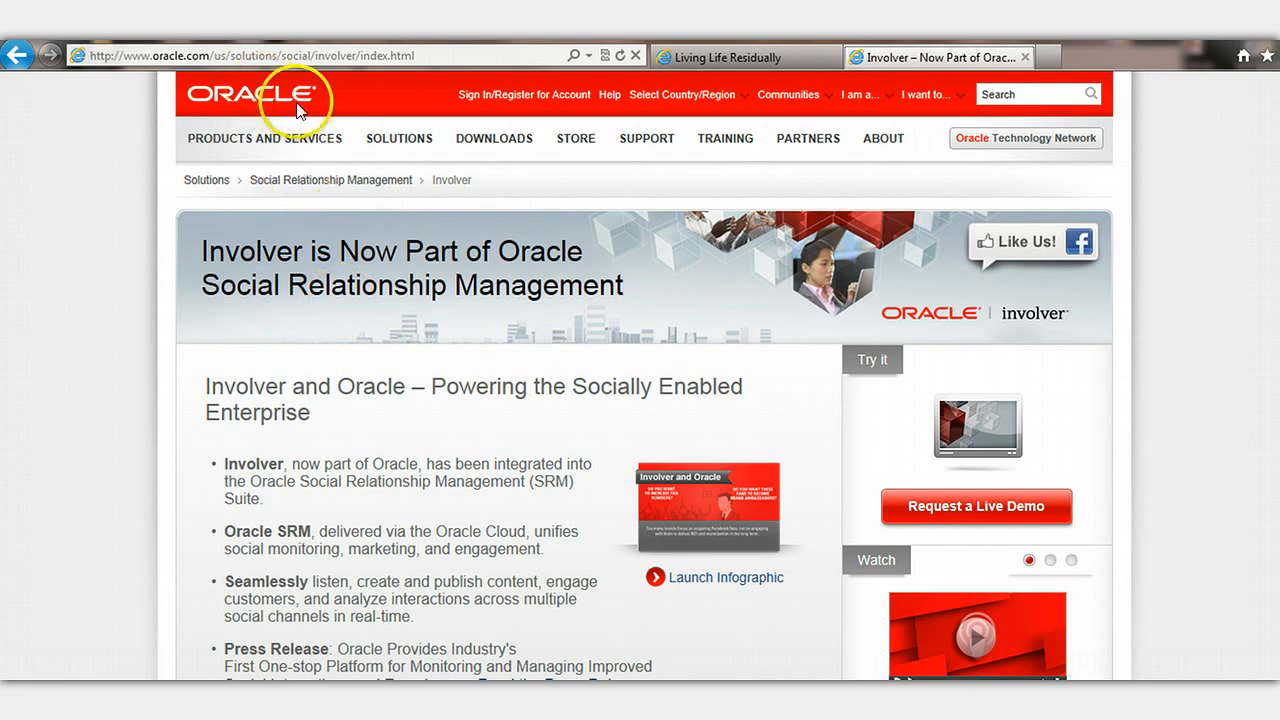
{"action": "mouse_move", "coordinate": [595, 283]}
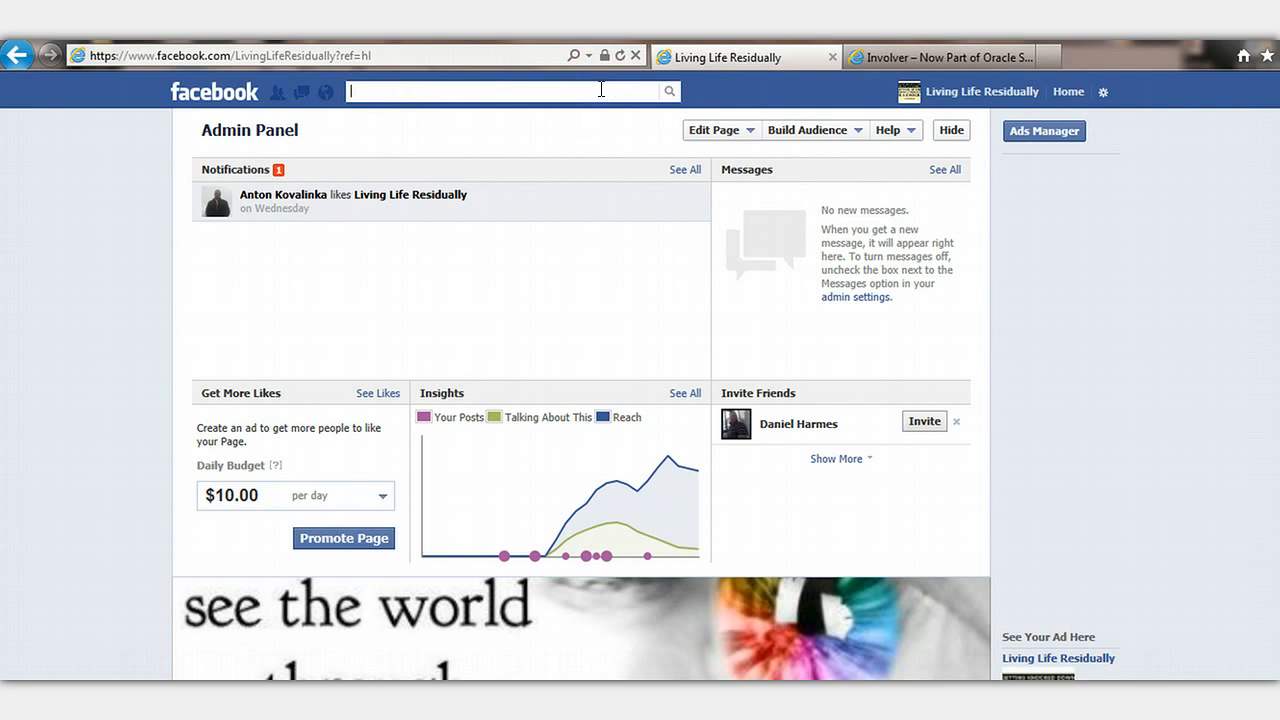
{"action": "type", "text": "cuel"}
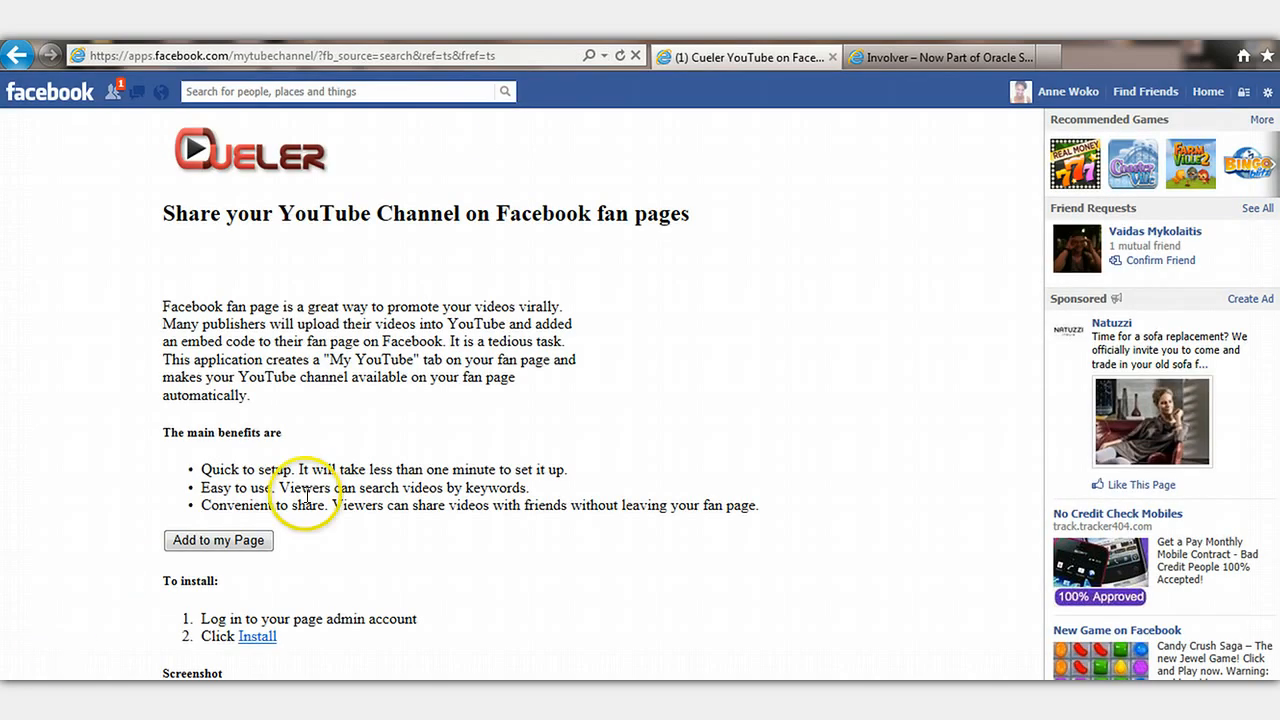
{"action": "mouse_move", "coordinate": [367, 270]}
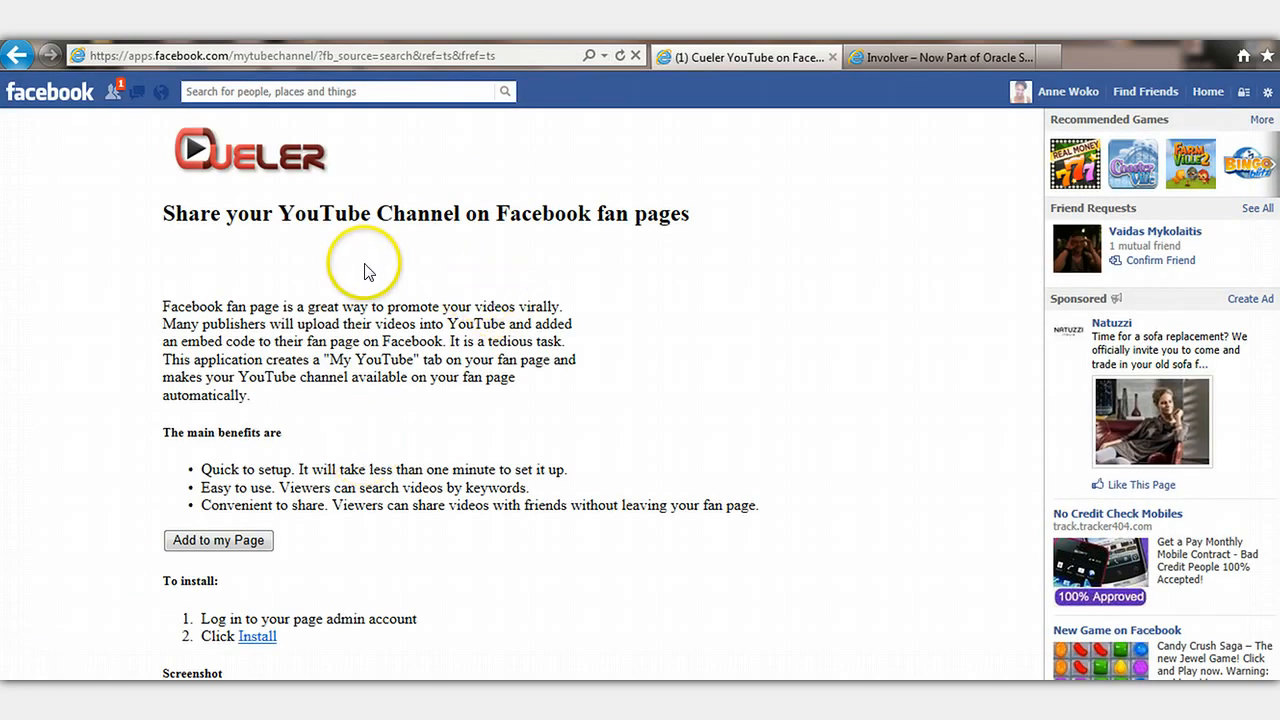
{"action": "mouse_move", "coordinate": [595, 238]}
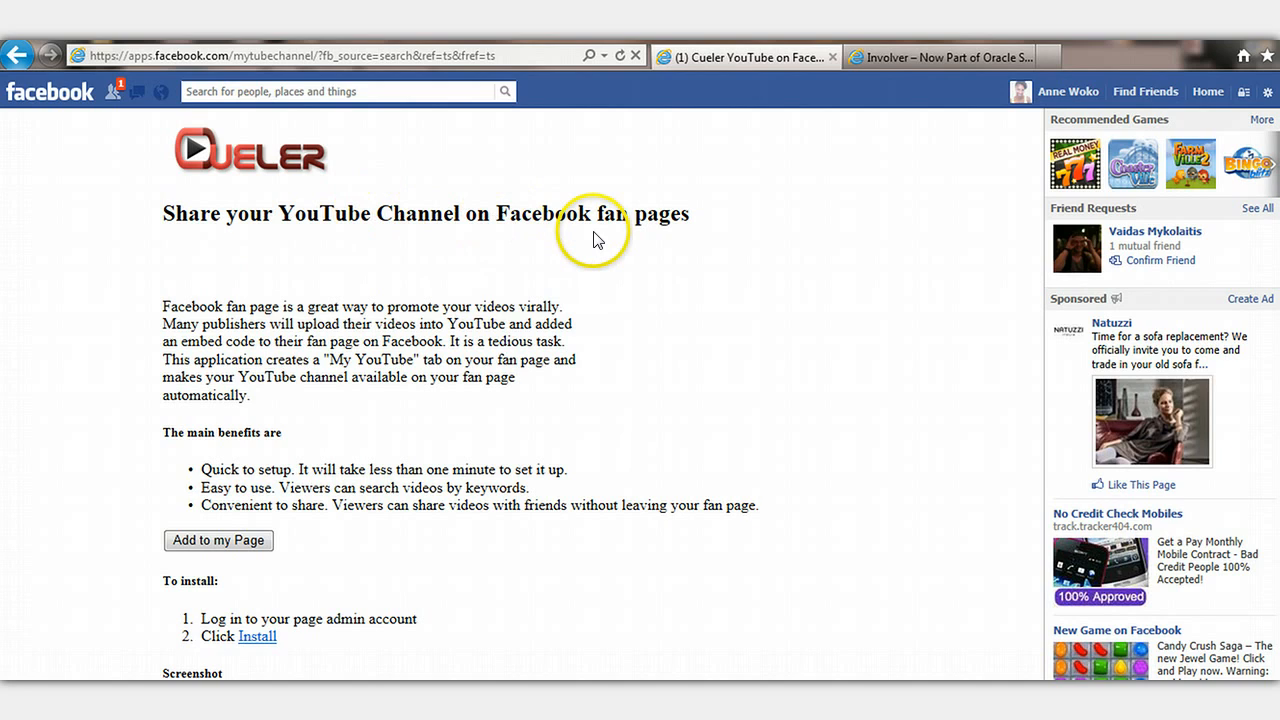
{"action": "mouse_move", "coordinate": [396, 308]}
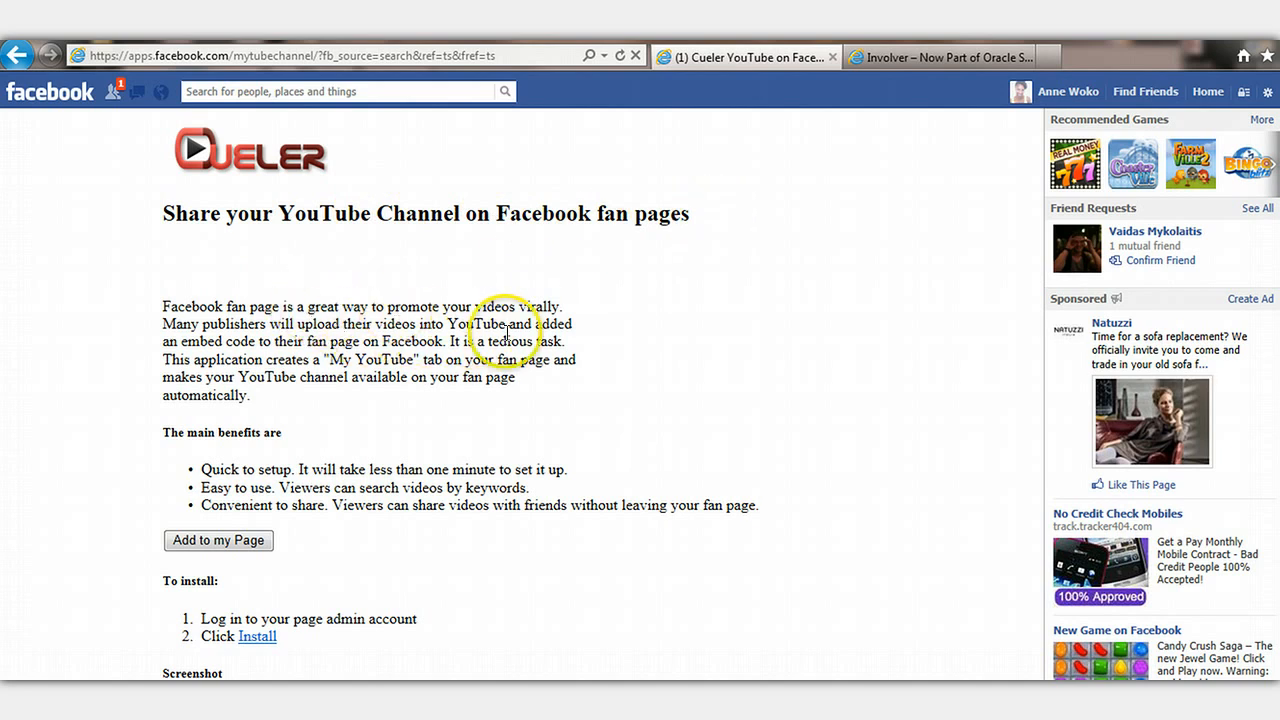
{"action": "mouse_move", "coordinate": [965, 372]}
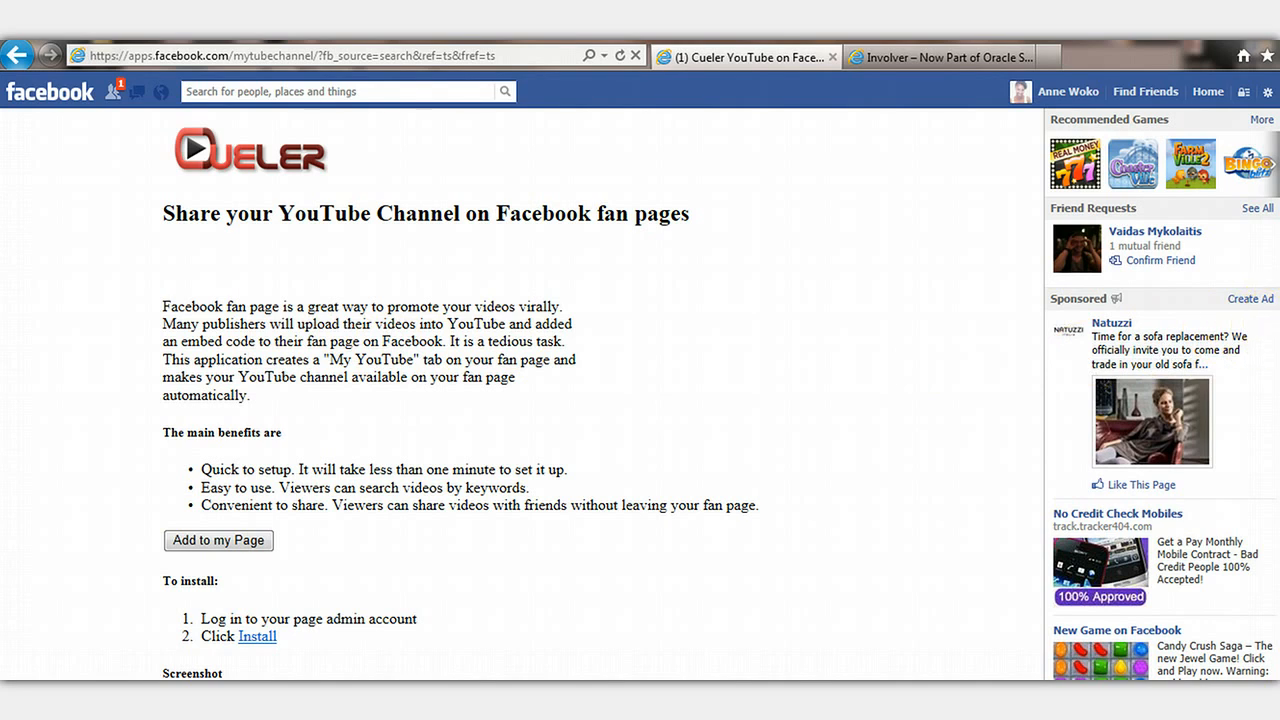
- Choose 'Add to my Page' on the Cueler app page to start installing it
{"action": "scroll", "scroll_direction": "down", "scroll_amount": 3}
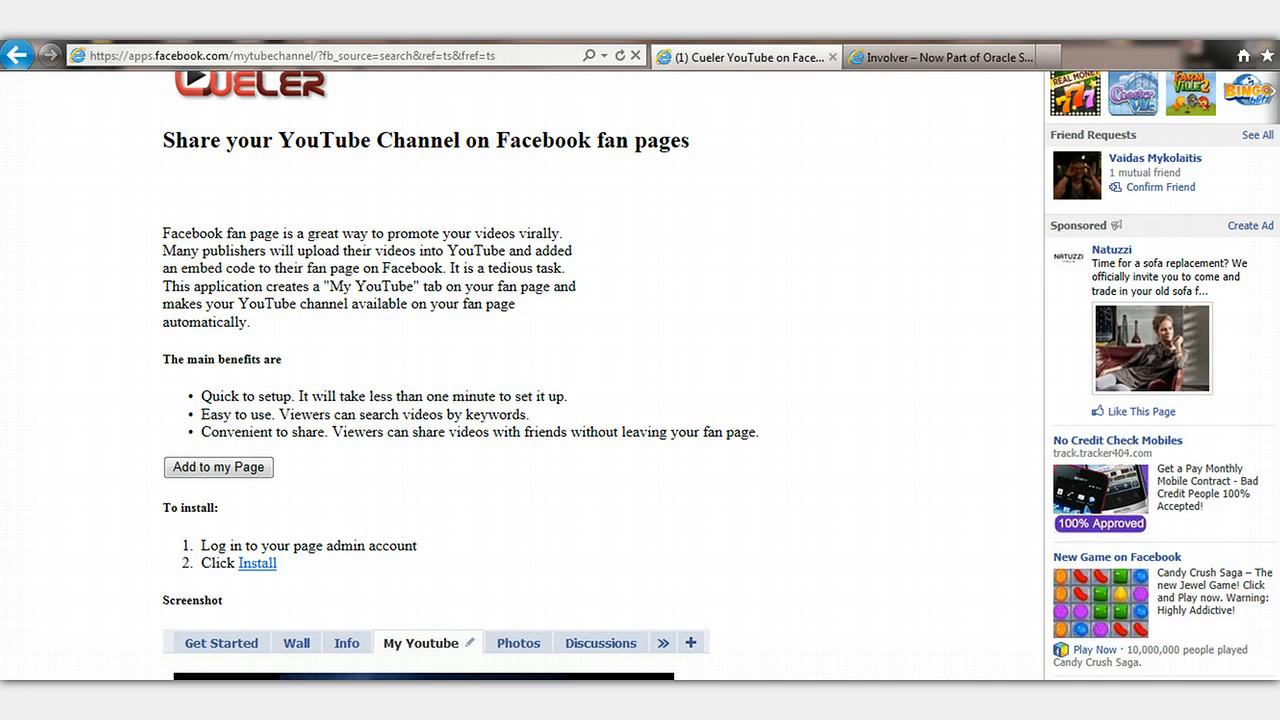
{"action": "mouse_move", "coordinate": [267, 455]}
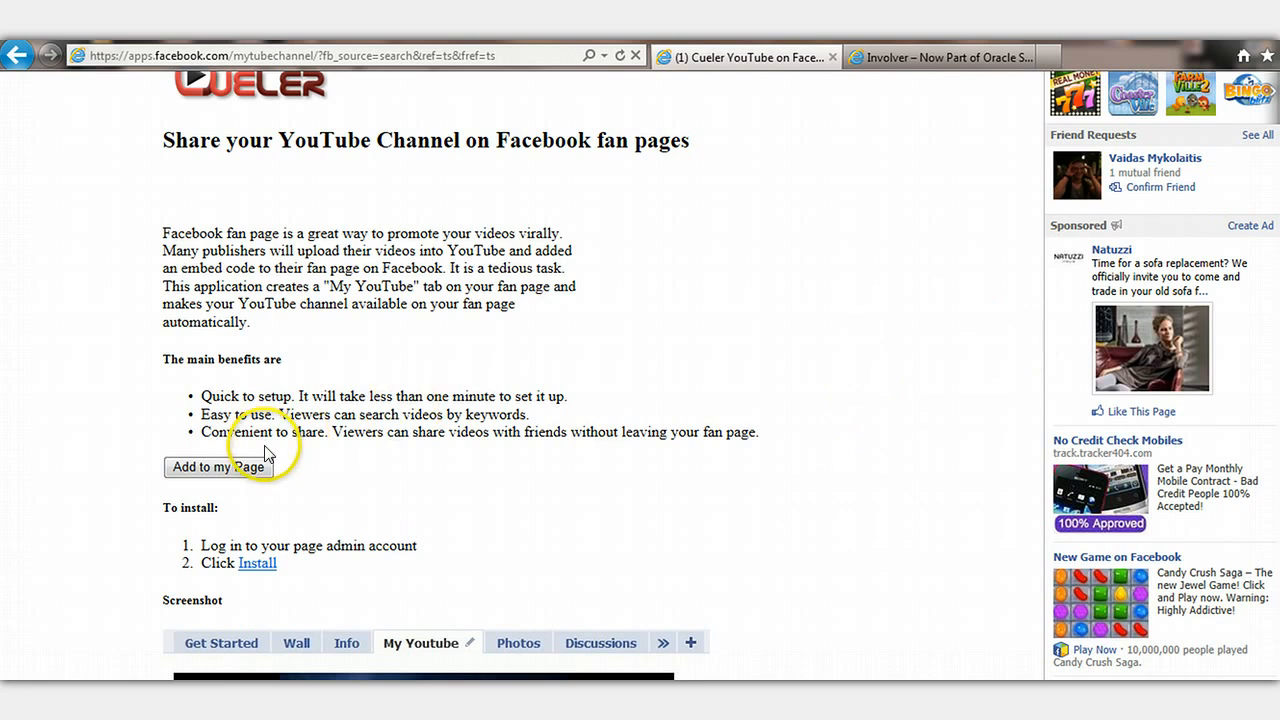
{"action": "left_click", "coordinate": [218, 467]}
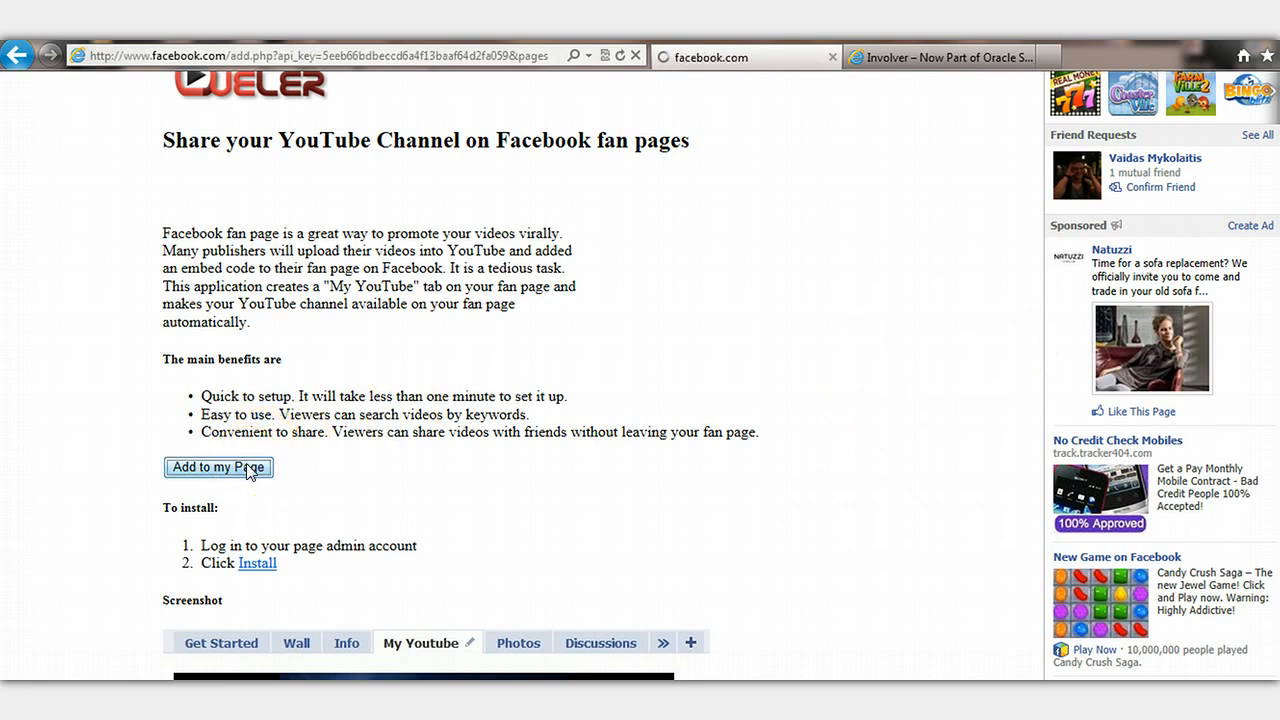
- Confirm adding Cueler YouTube to the Living Life Residually page
{"action": "left_click", "coordinate": [218, 467]}
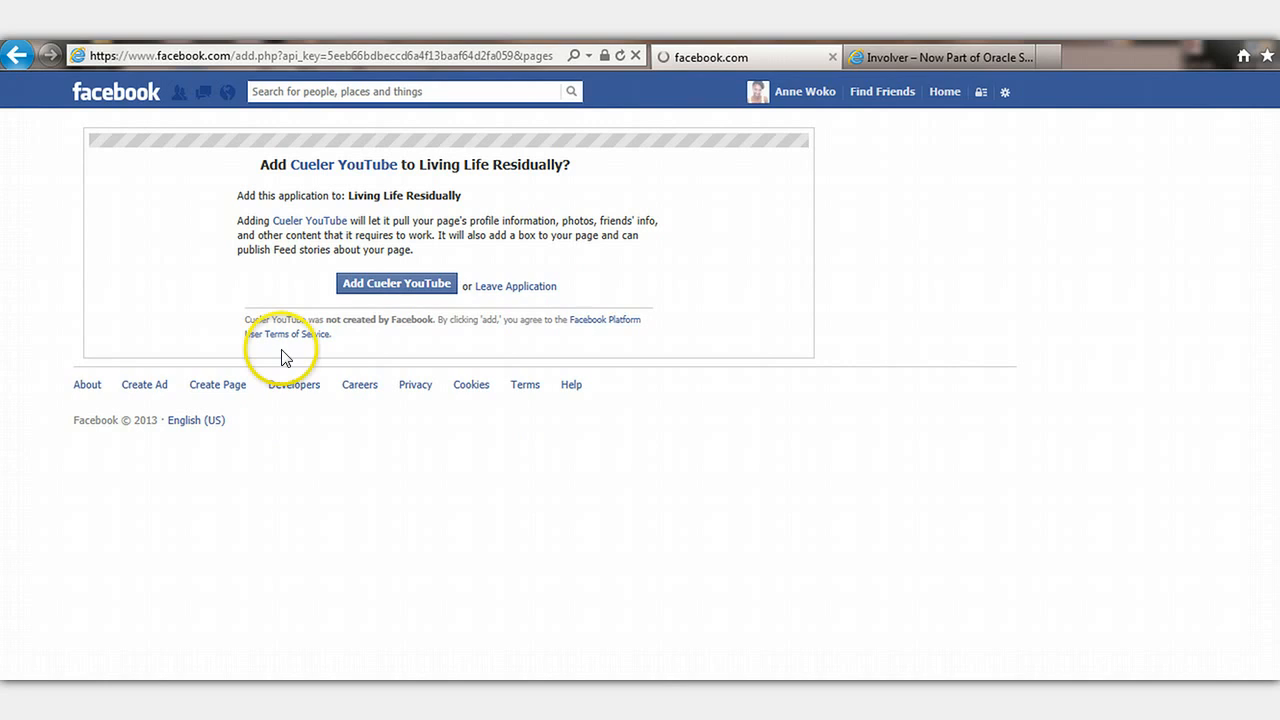
{"action": "mouse_move", "coordinate": [347, 206]}
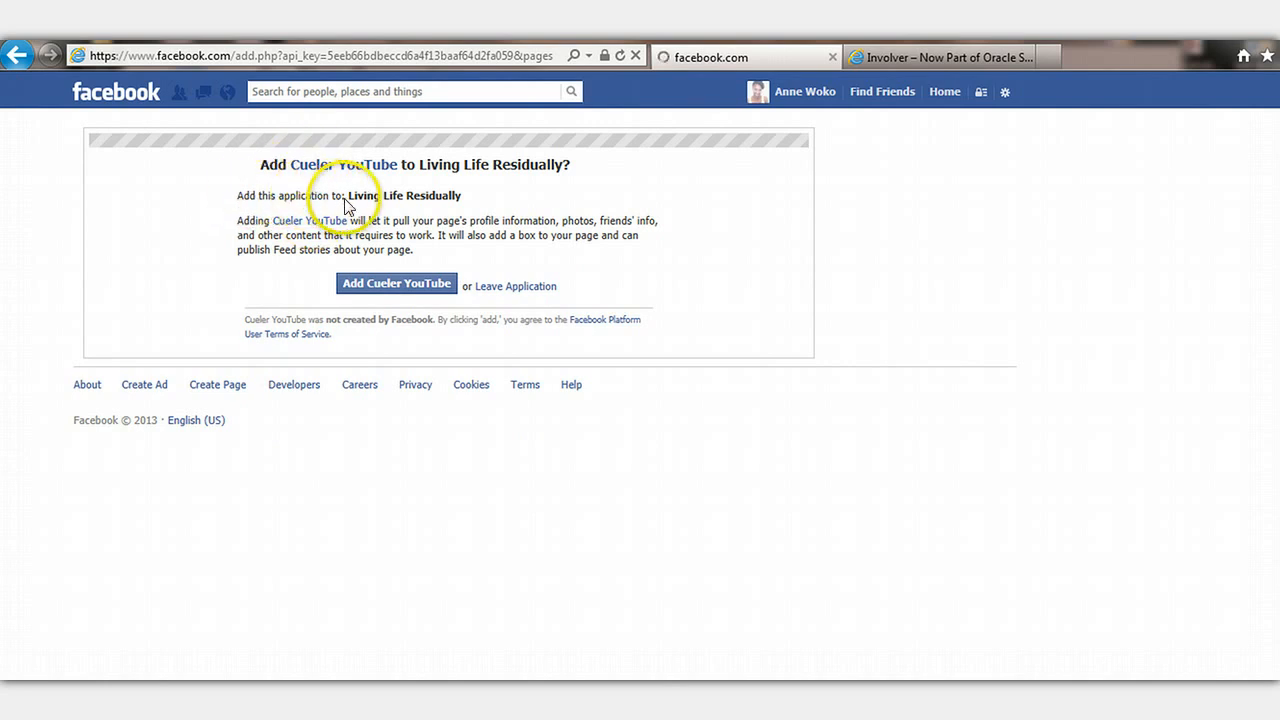
{"action": "mouse_move", "coordinate": [394, 303]}
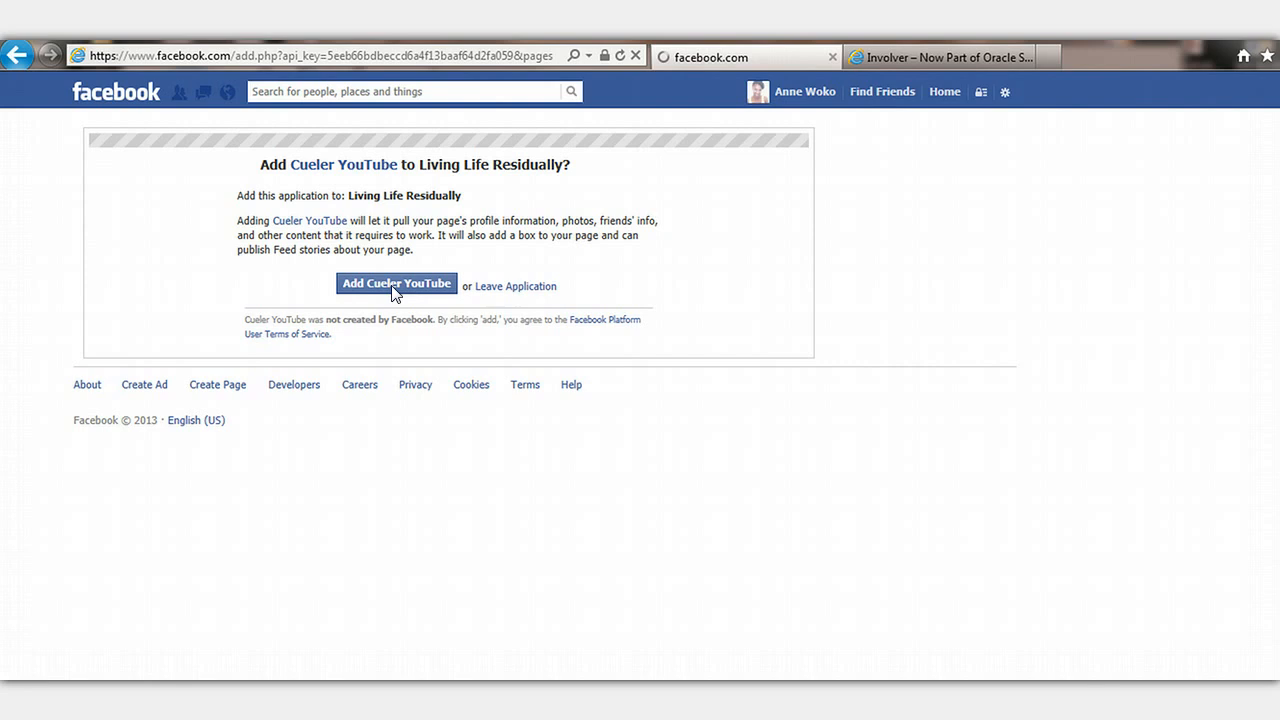
{"action": "left_click", "coordinate": [396, 283]}
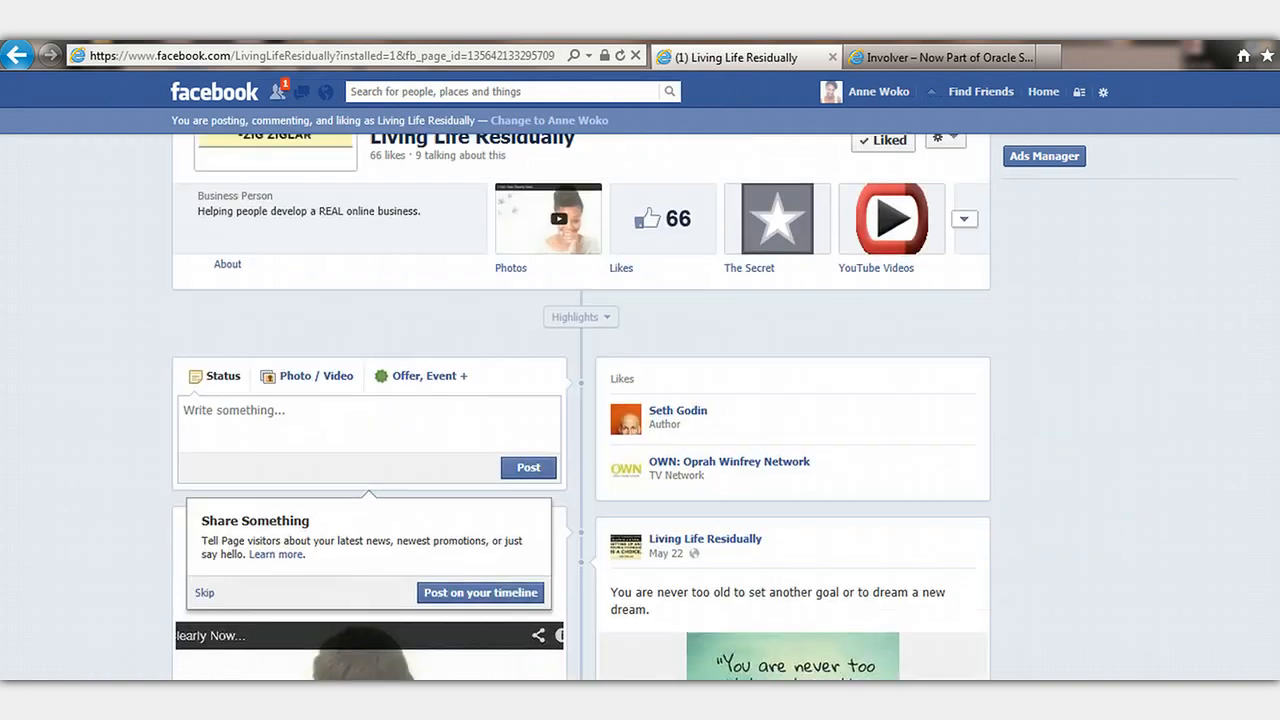
- From the unconfigured YouTube Videos tab, start configuring the channel via 'Please configure it here'
{"action": "scroll", "scroll_direction": "up", "scroll_amount": 3}
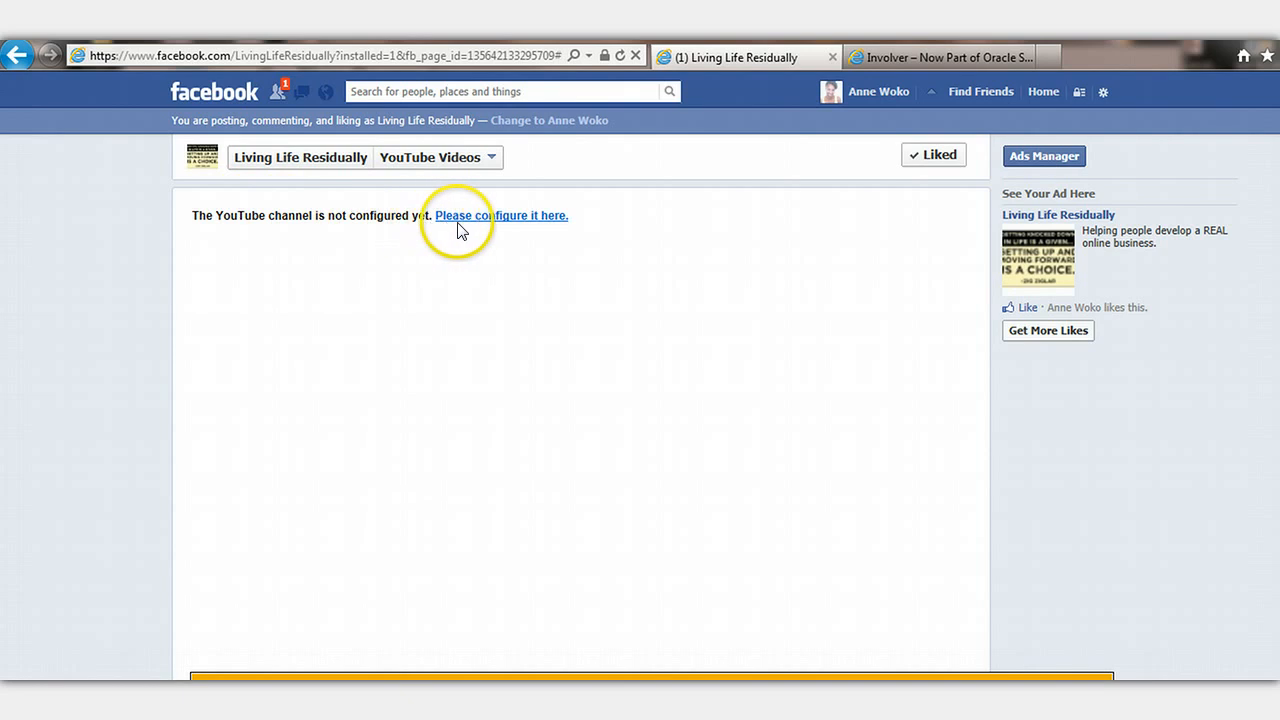
{"action": "left_click", "coordinate": [501, 215]}
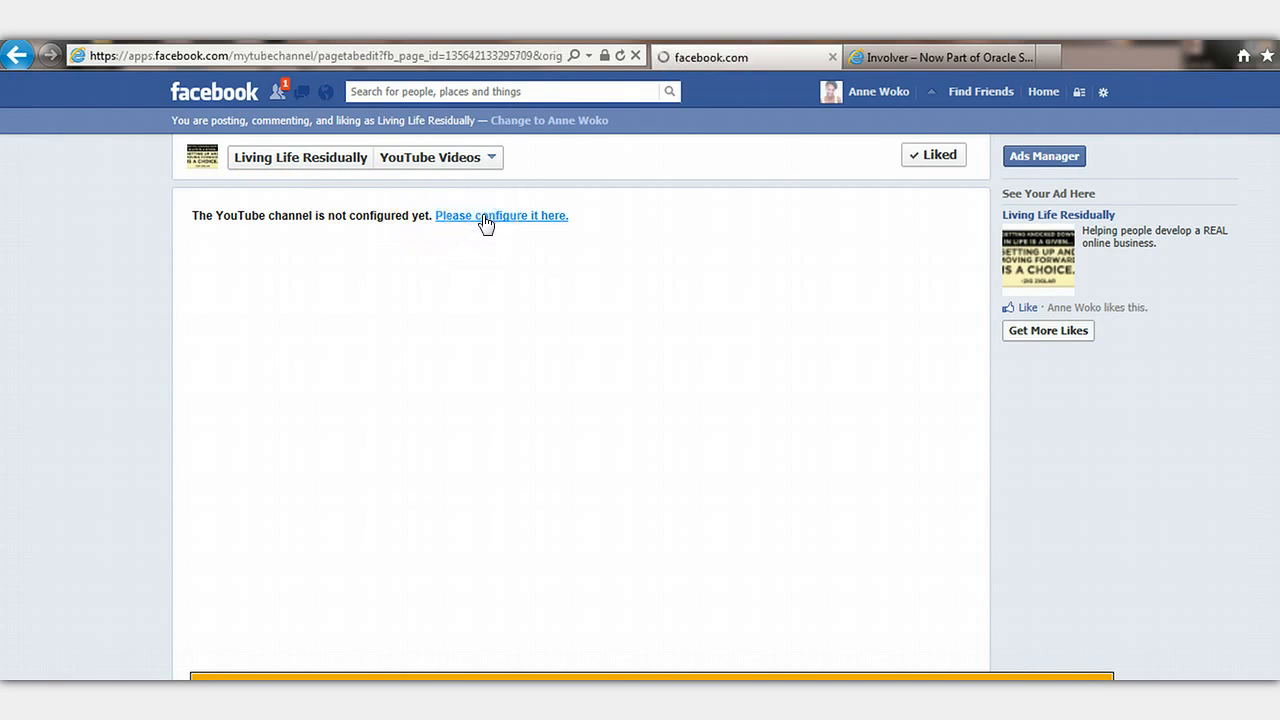
{"action": "left_click", "coordinate": [500, 215]}
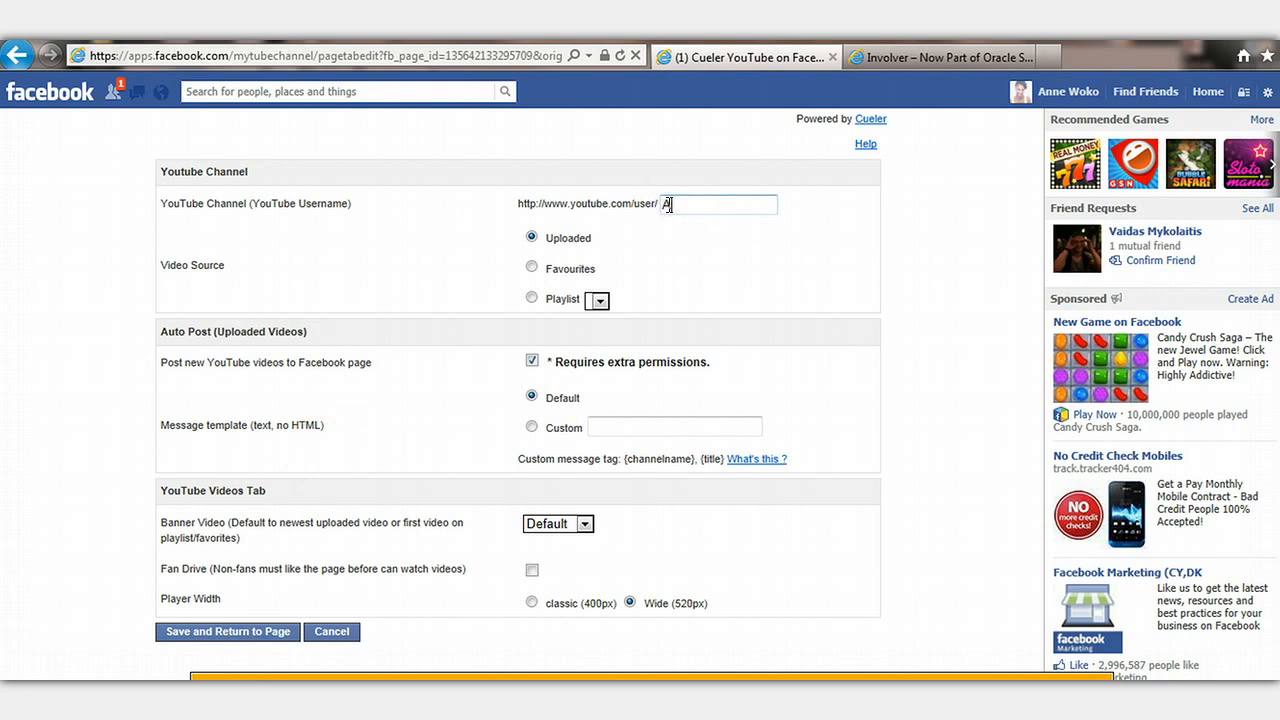
{"action": "type", "text": "AnneWoko"}
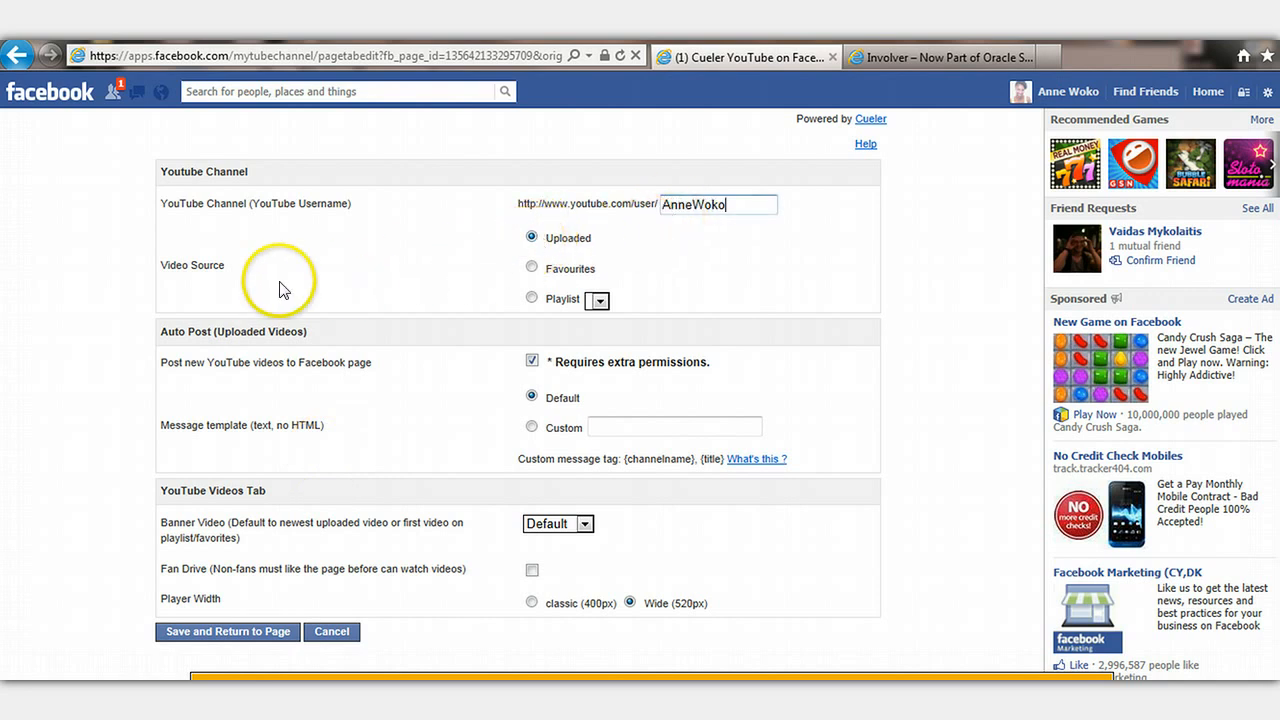
{"action": "mouse_move", "coordinate": [650, 247]}
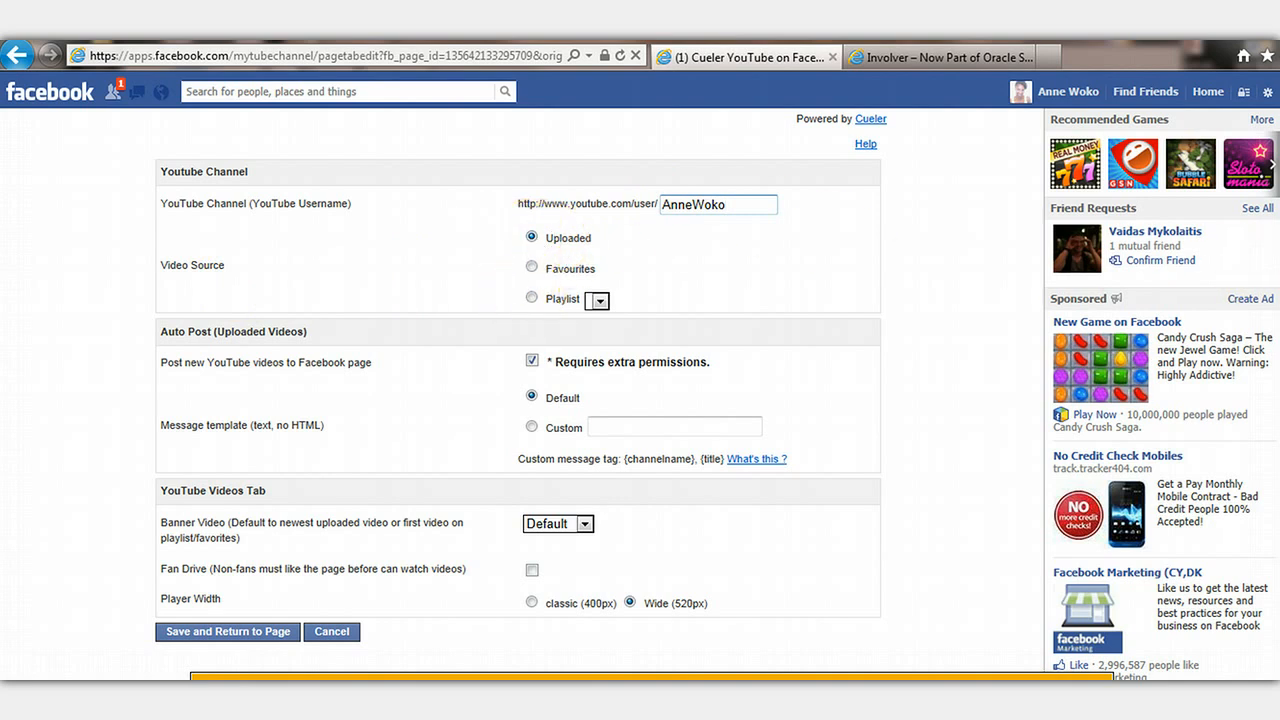
{"action": "scroll", "scroll_direction": "down", "scroll_amount": 3}
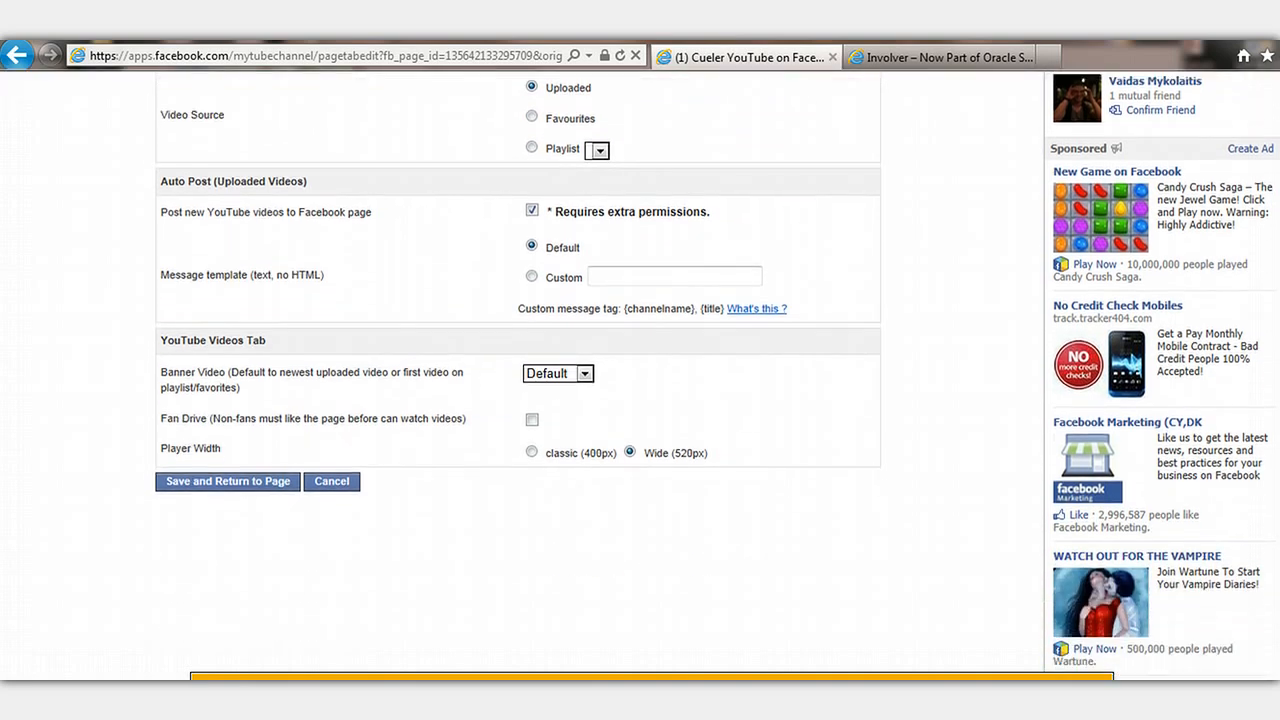
{"action": "mouse_move", "coordinate": [540, 110]}
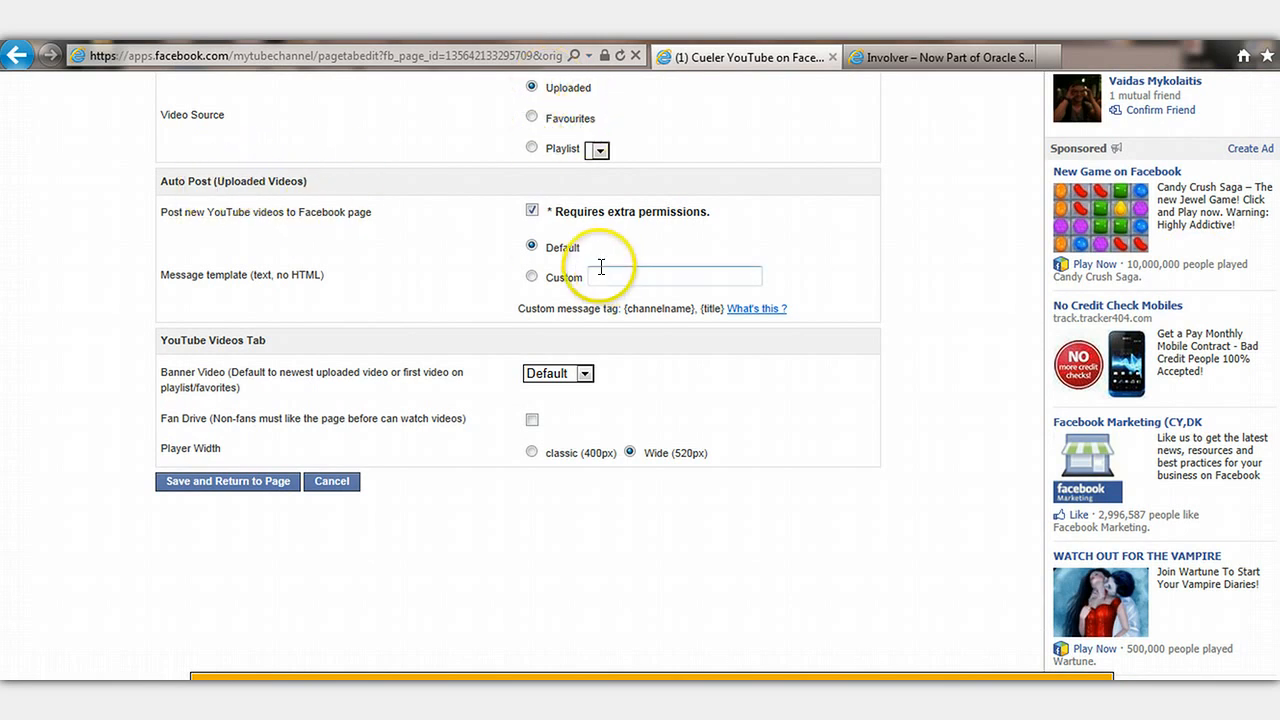
{"action": "mouse_move", "coordinate": [365, 211]}
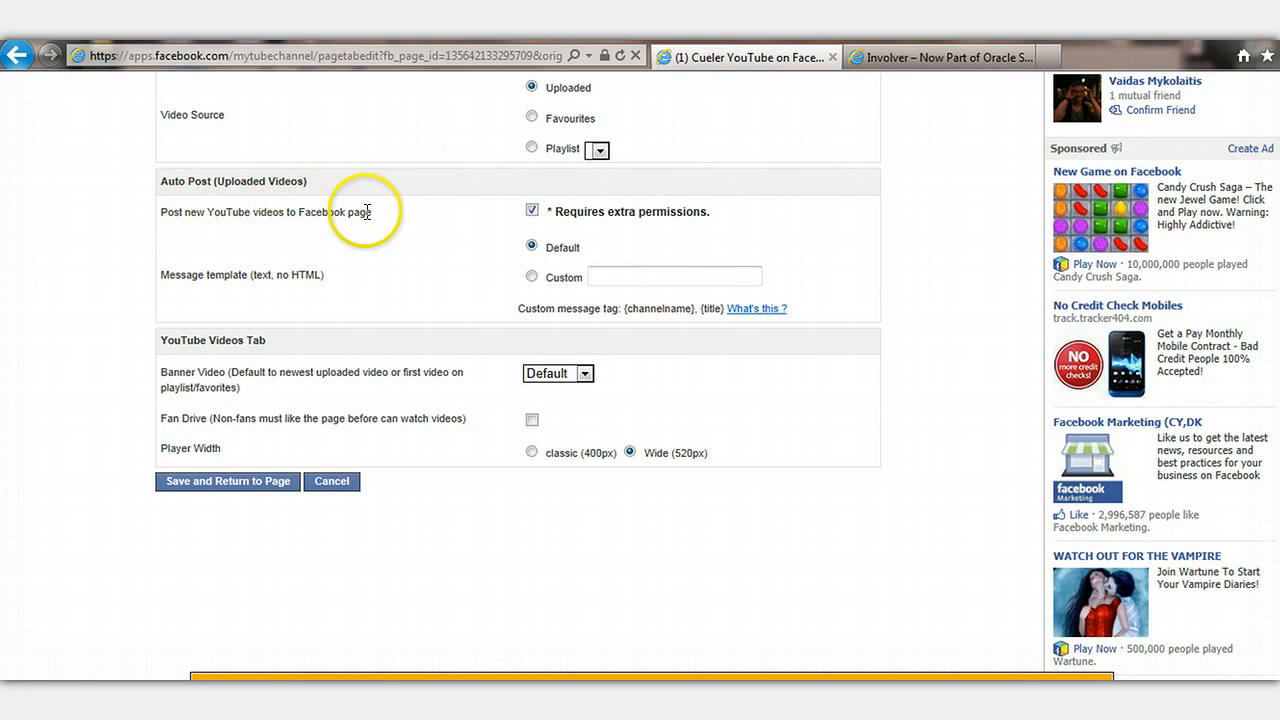
{"action": "mouse_move", "coordinate": [545, 237]}
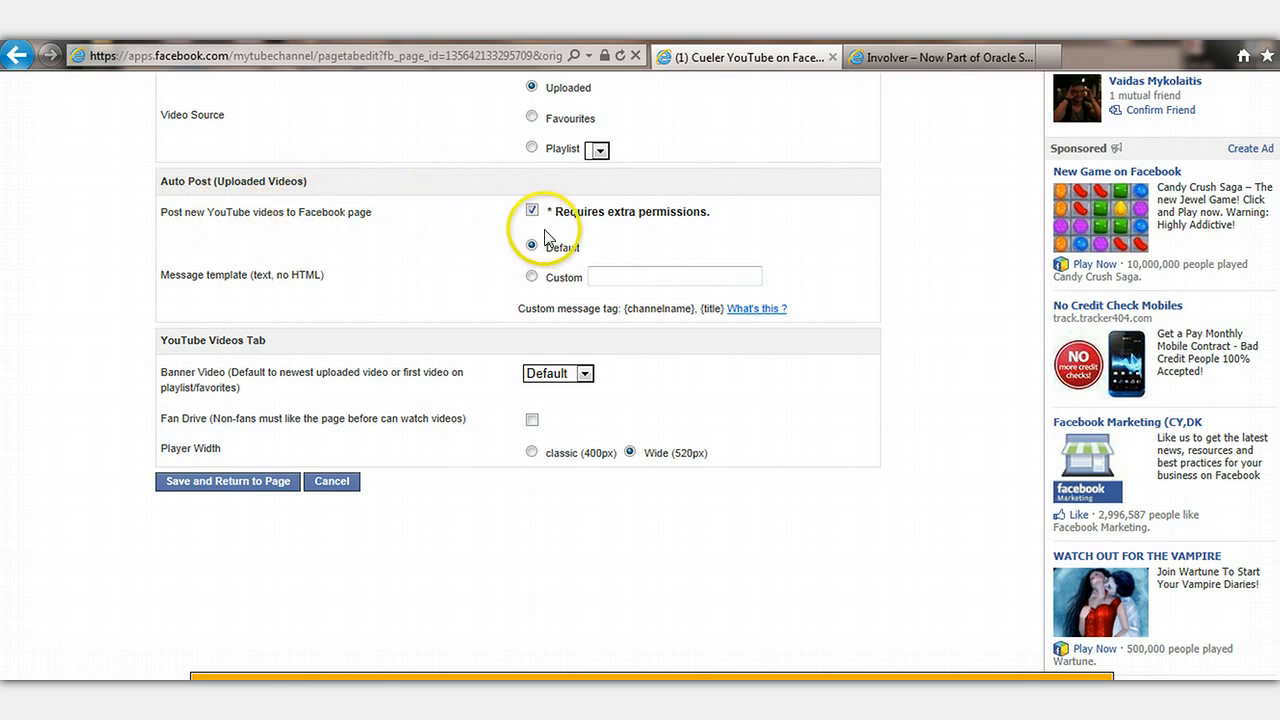
{"action": "mouse_move", "coordinate": [375, 310]}
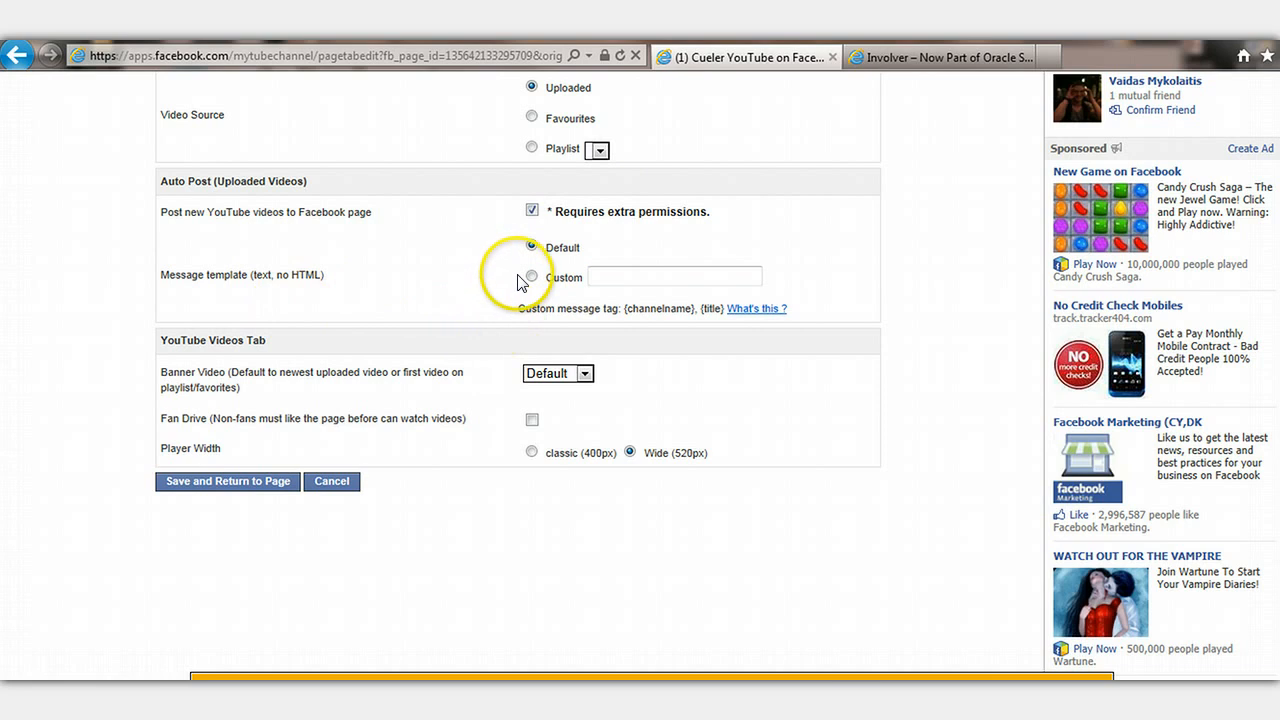
{"action": "mouse_move", "coordinate": [534, 308]}
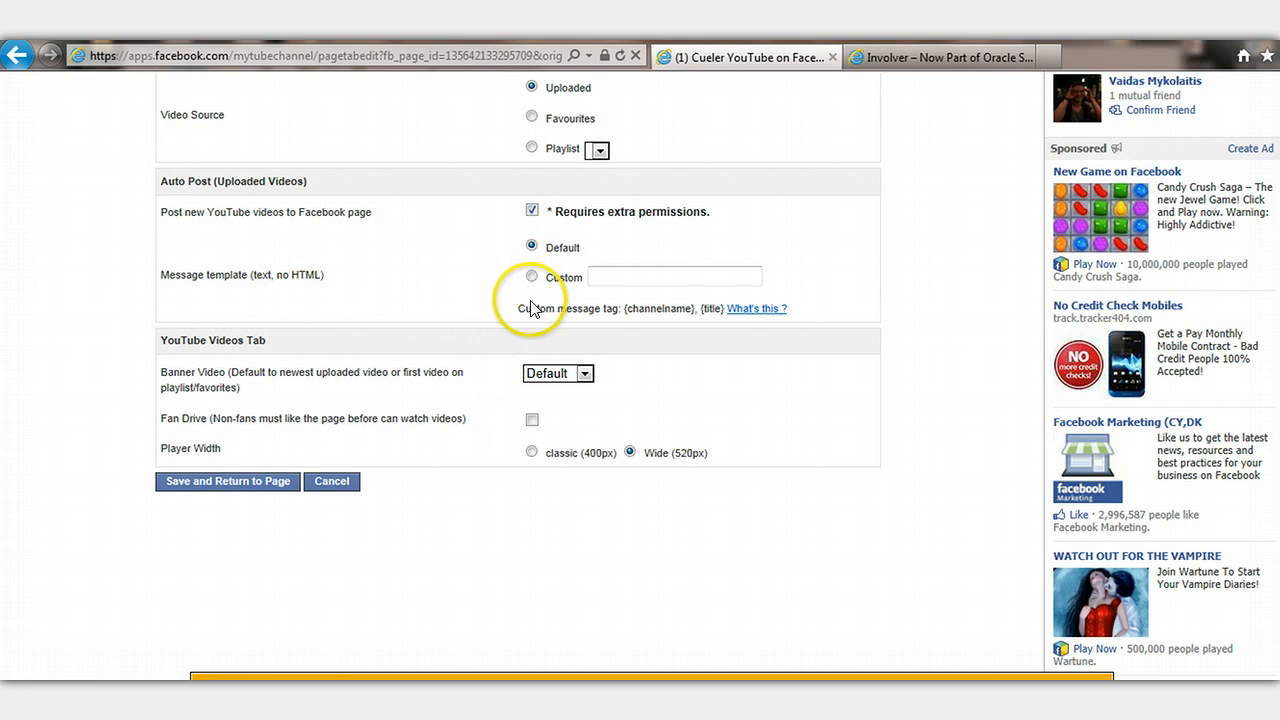
{"action": "mouse_move", "coordinate": [708, 308]}
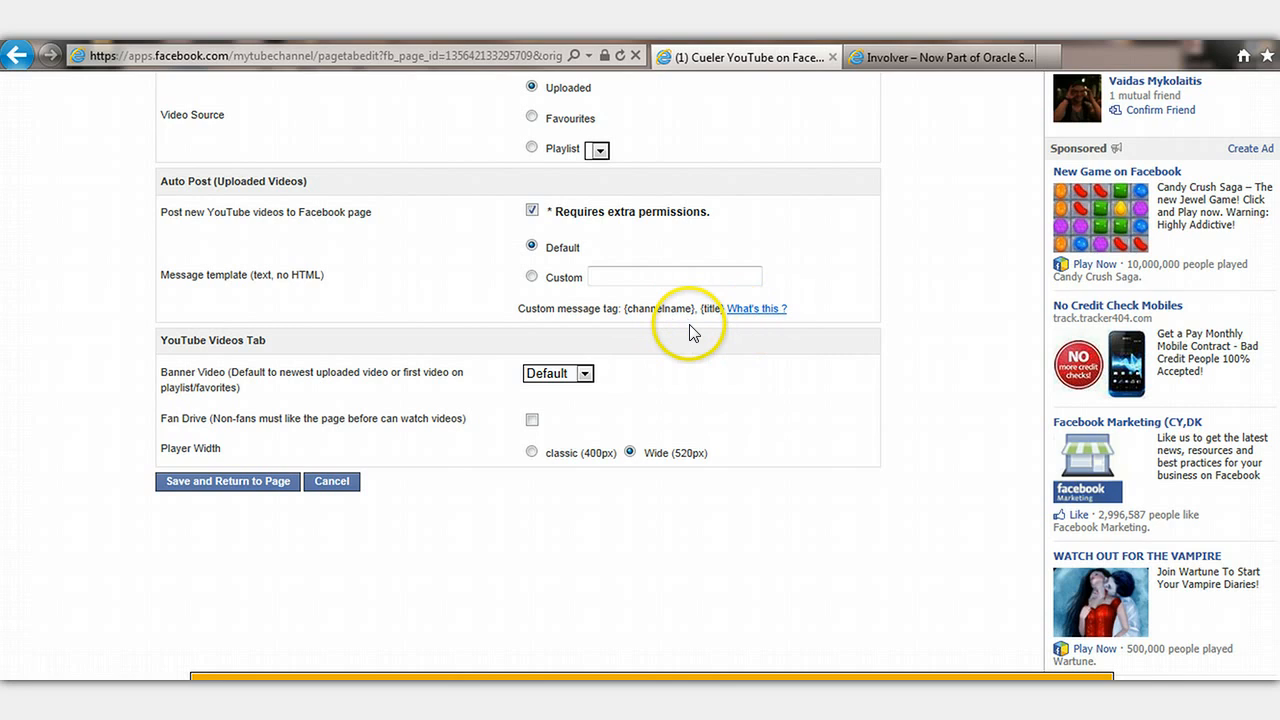
{"action": "mouse_move", "coordinate": [745, 328]}
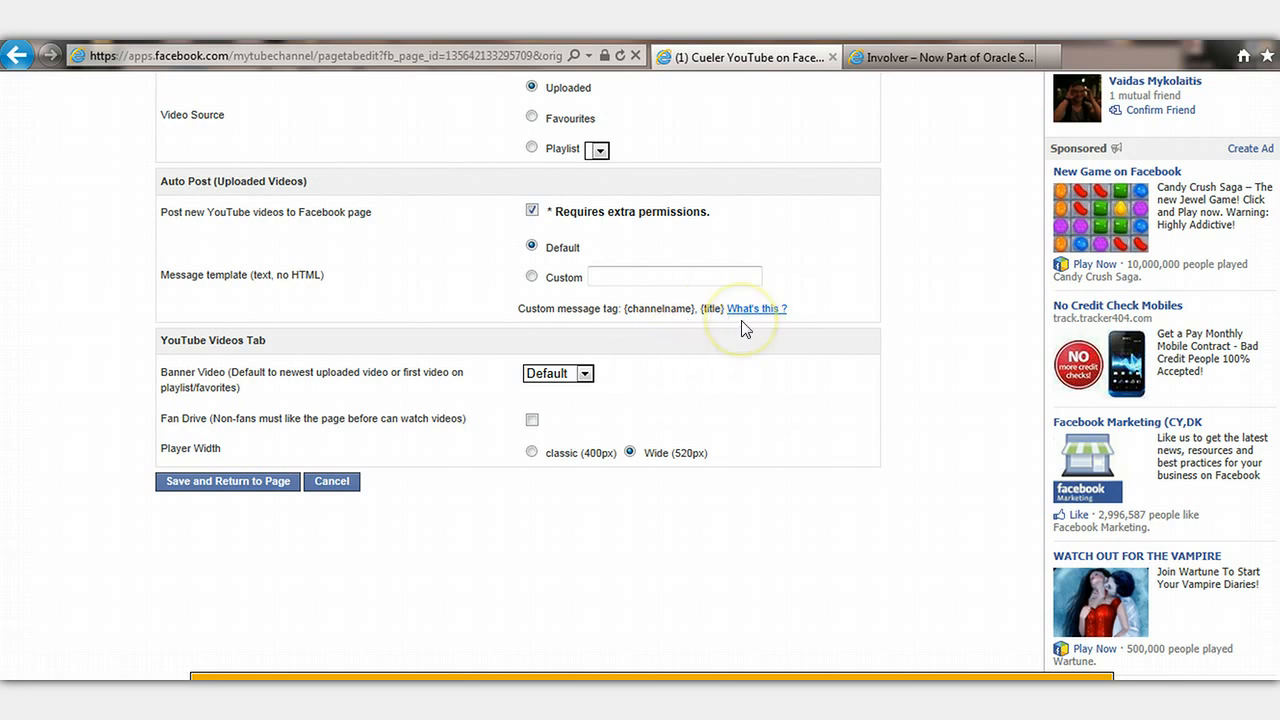
{"action": "mouse_move", "coordinate": [262, 343]}
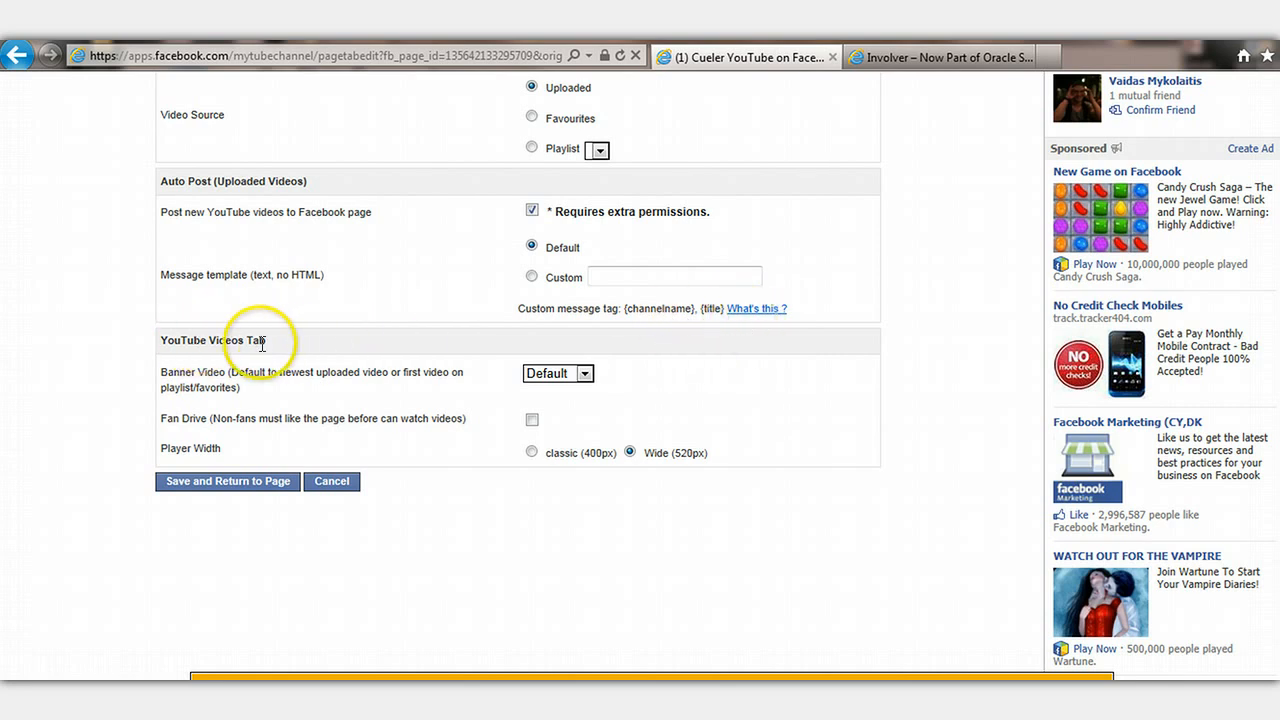
{"action": "mouse_move", "coordinate": [275, 390]}
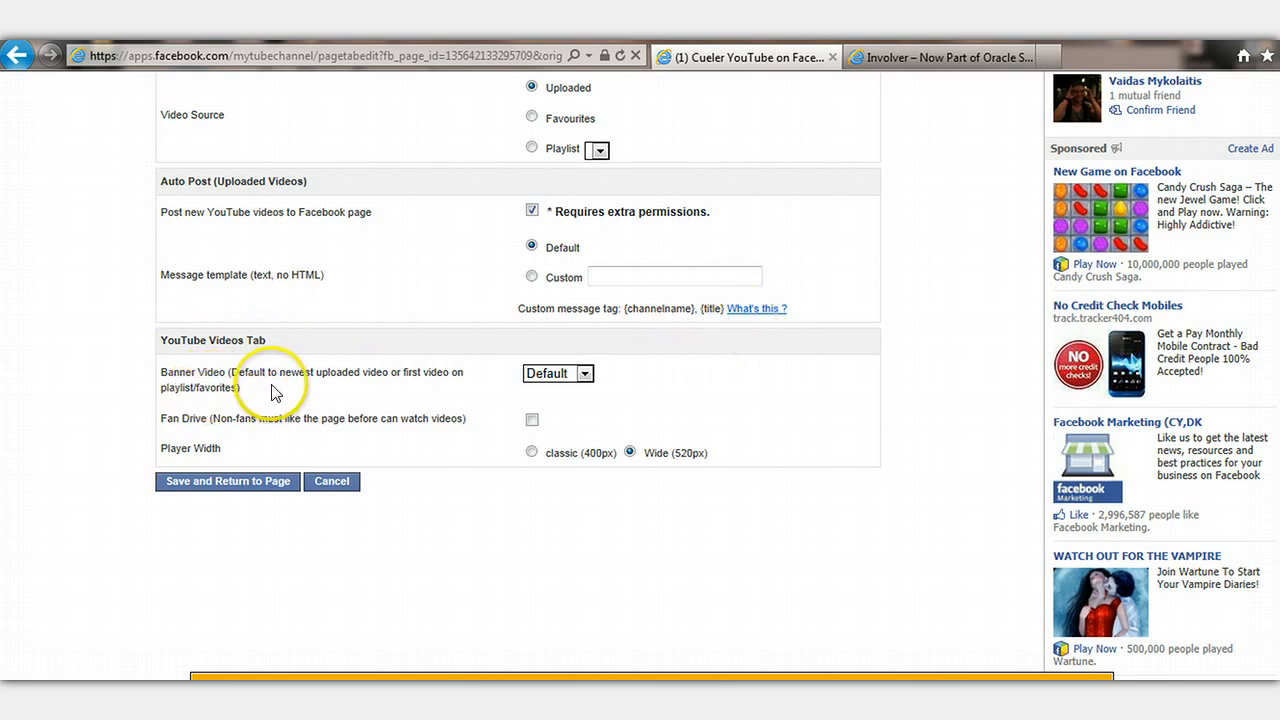
{"action": "mouse_move", "coordinate": [448, 375]}
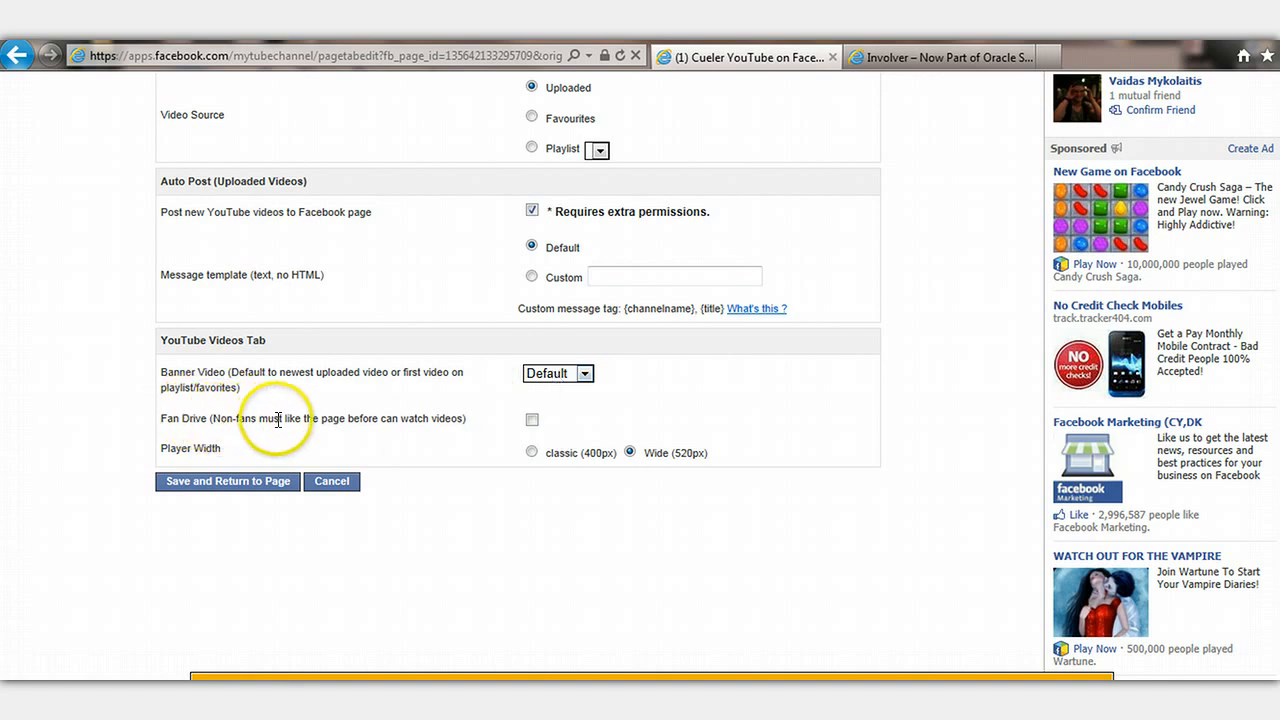
{"action": "mouse_move", "coordinate": [463, 418]}
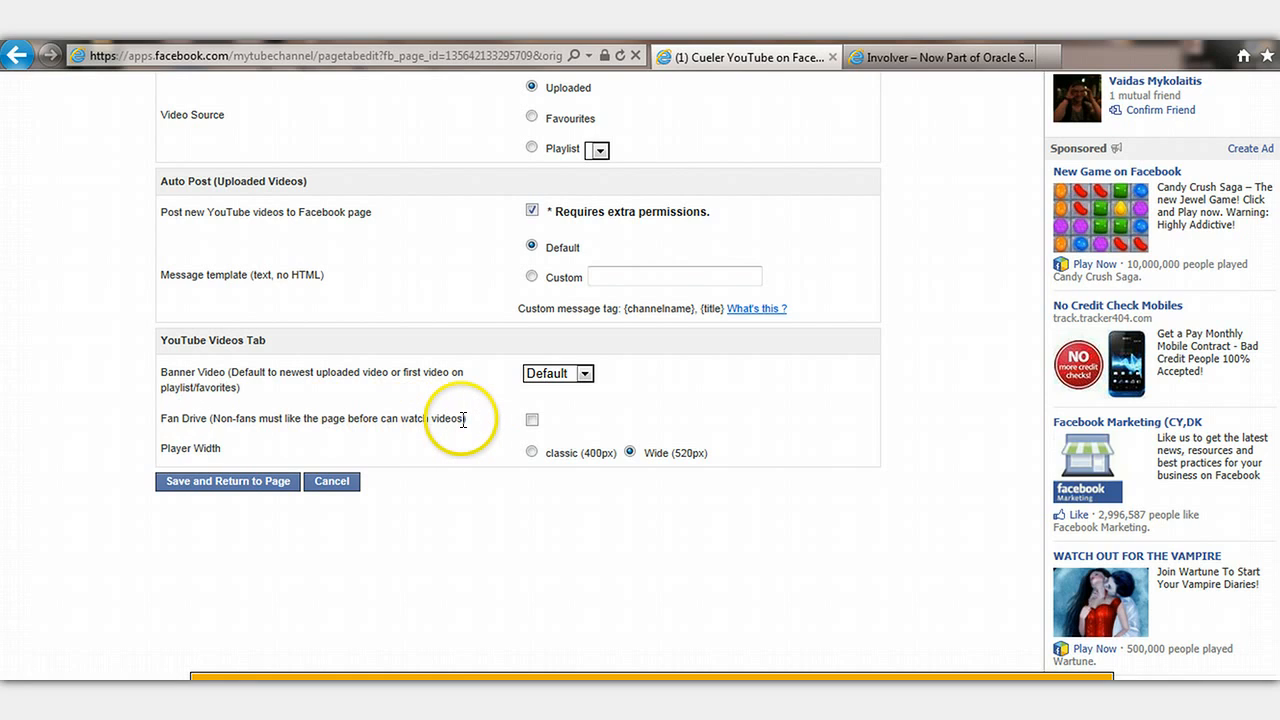
{"action": "mouse_move", "coordinate": [532, 419]}
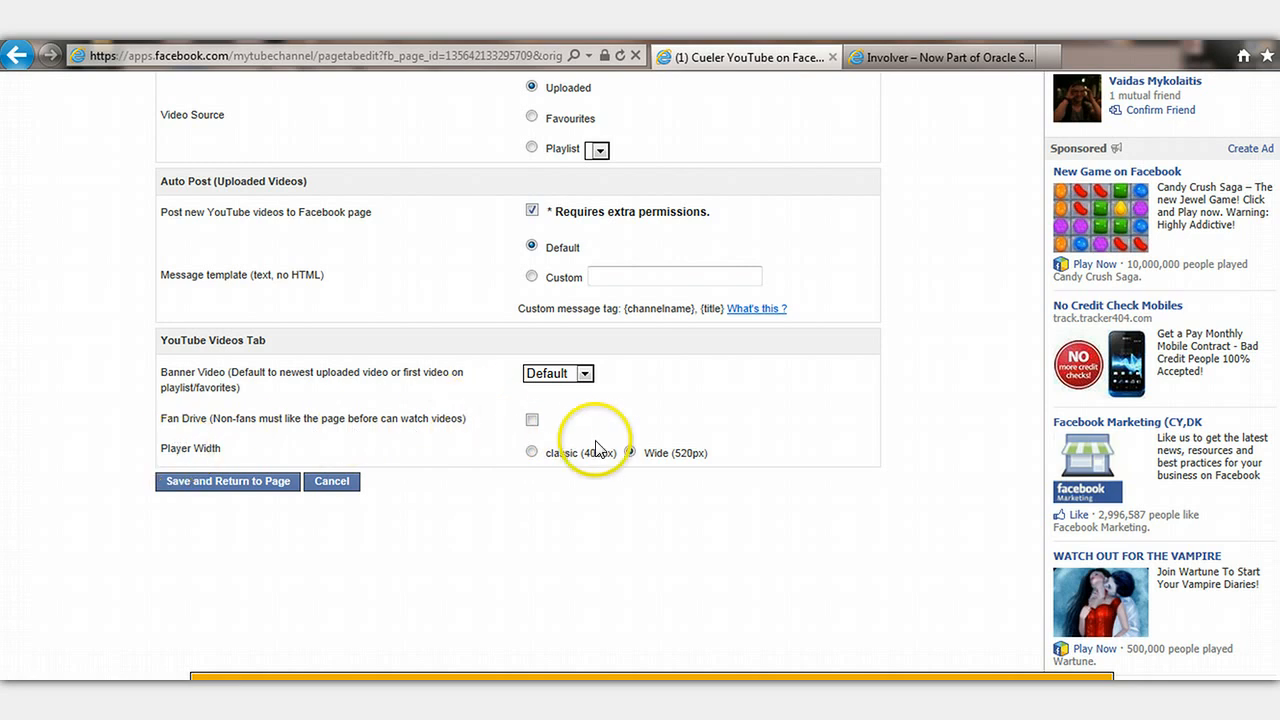
{"action": "mouse_move", "coordinate": [596, 443]}
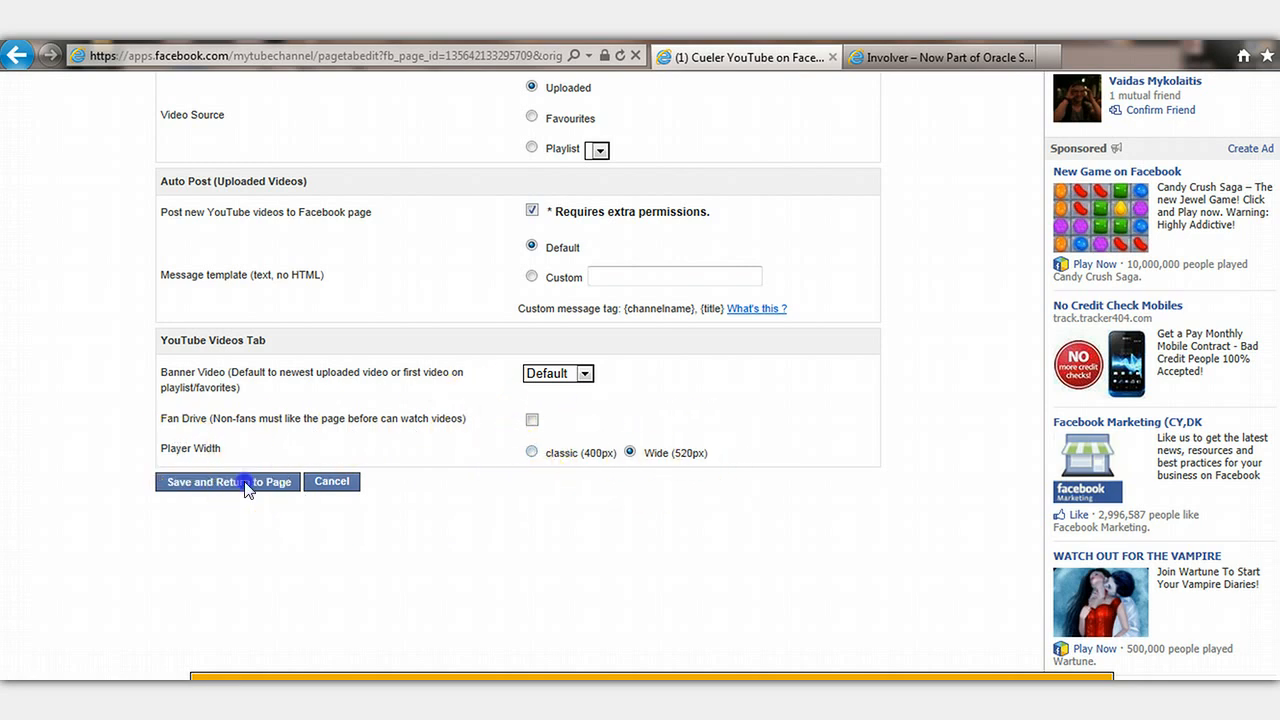
- Save the video tab settings and grant Cueler YouTube profile access, posting and Page management permissions
{"action": "left_click", "coordinate": [227, 481]}
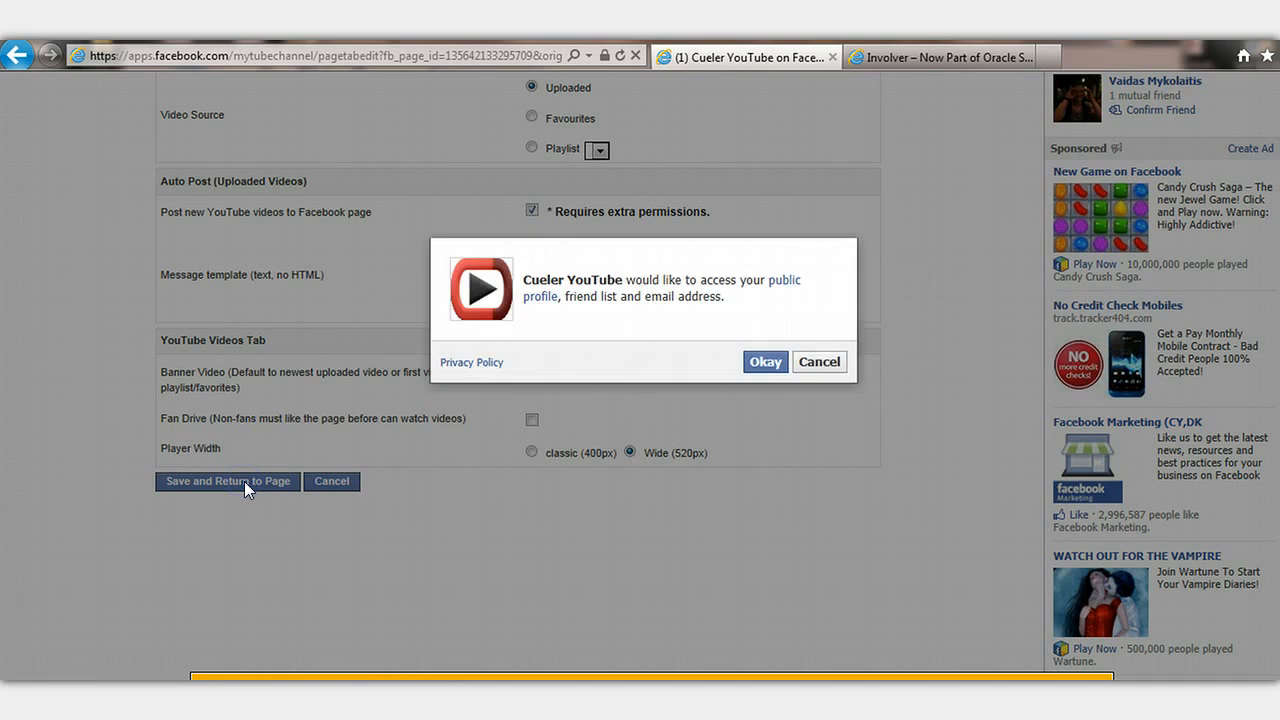
{"action": "mouse_move", "coordinate": [687, 289]}
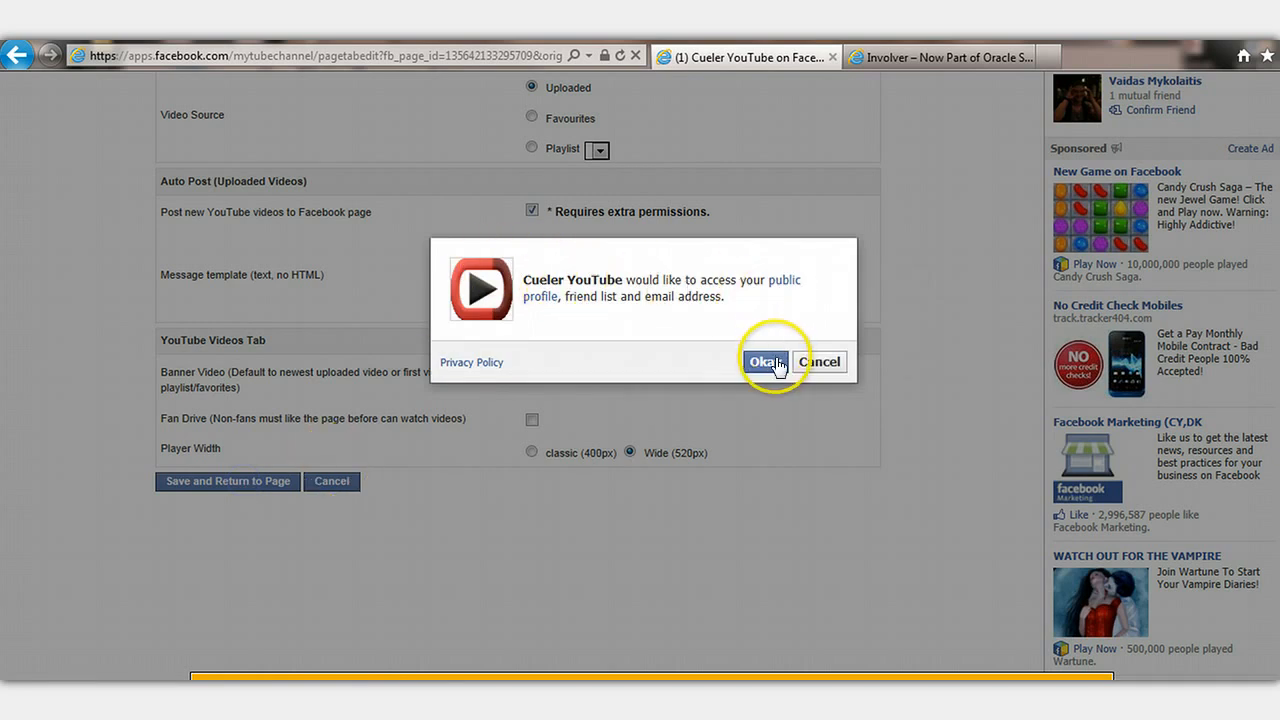
{"action": "left_click", "coordinate": [766, 361]}
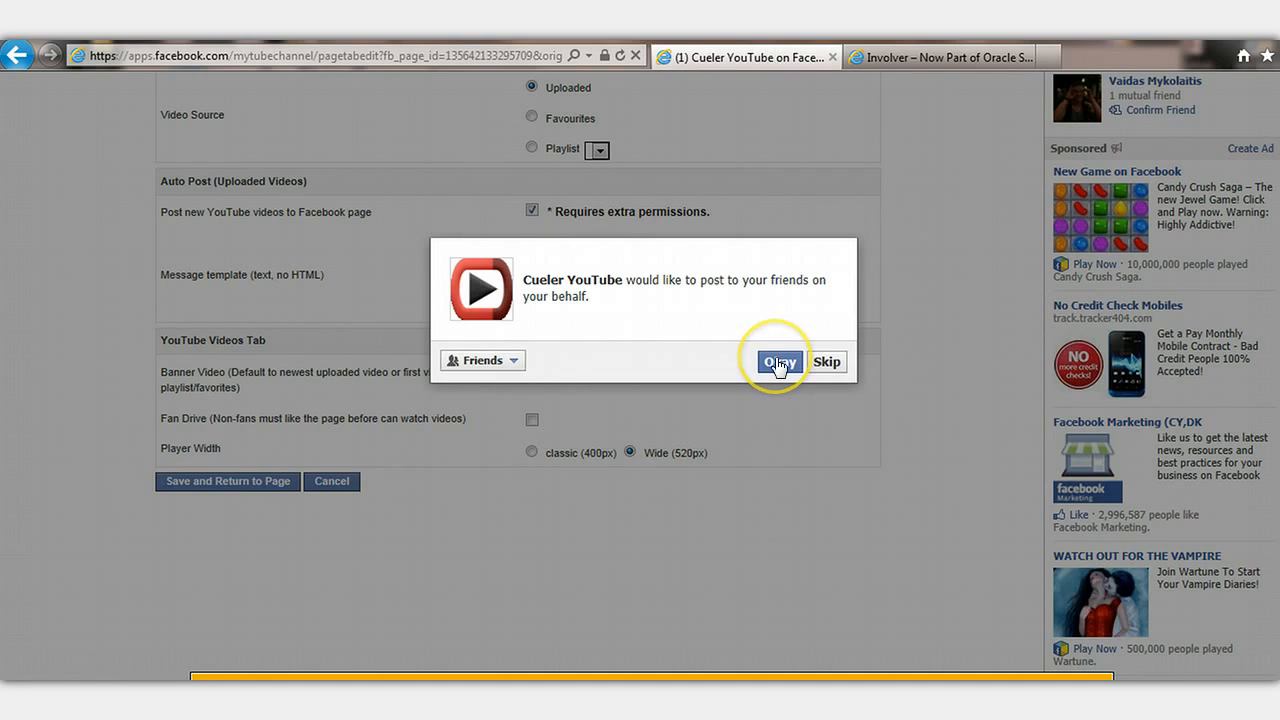
{"action": "mouse_move", "coordinate": [715, 300]}
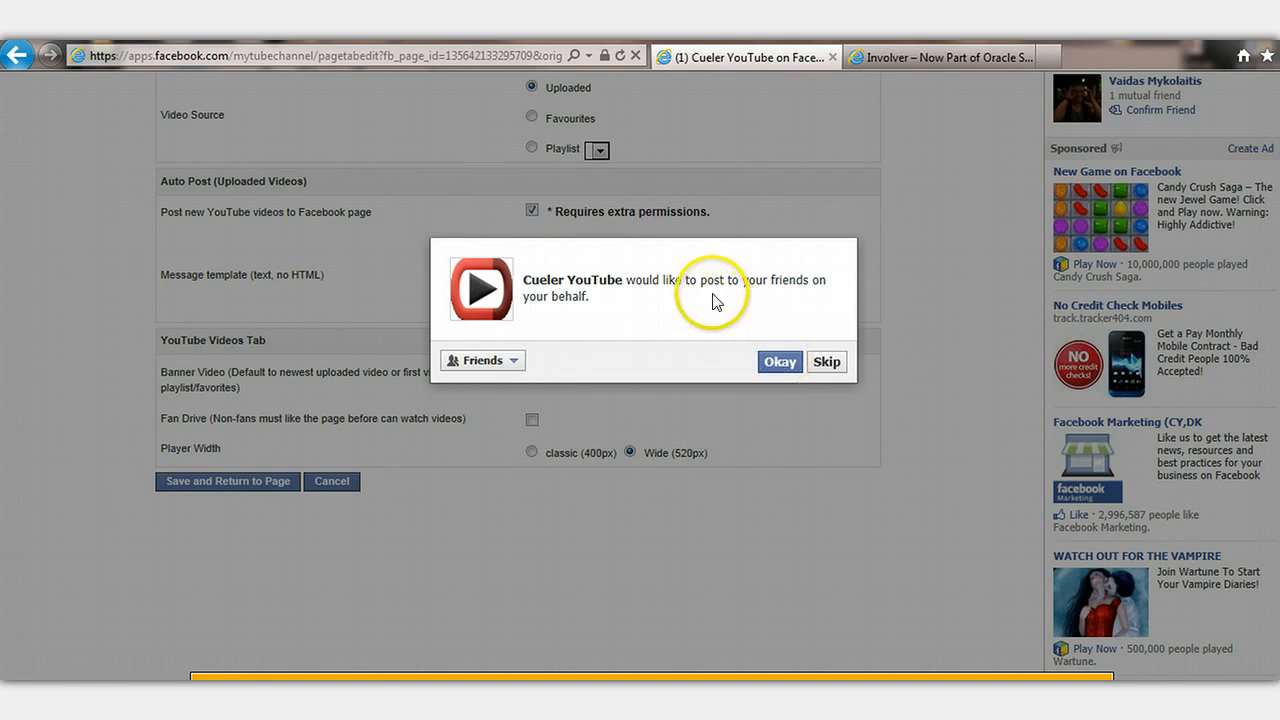
{"action": "mouse_move", "coordinate": [597, 347]}
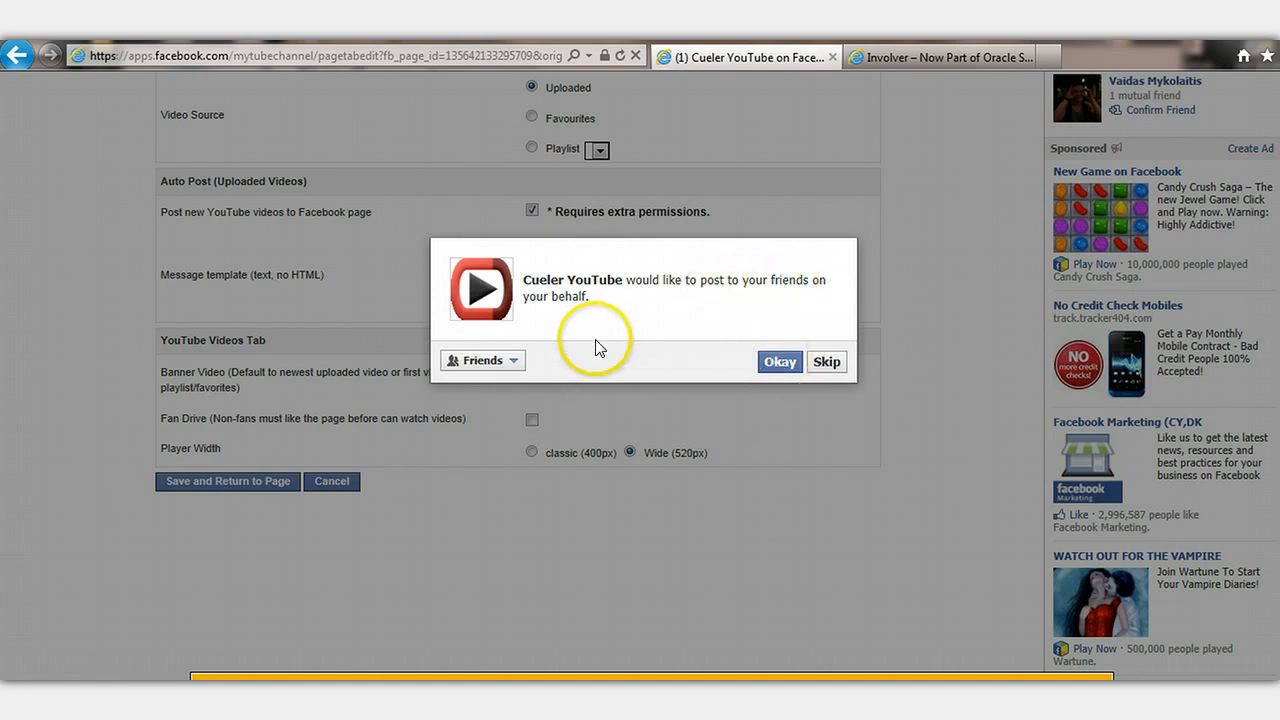
{"action": "mouse_move", "coordinate": [660, 385]}
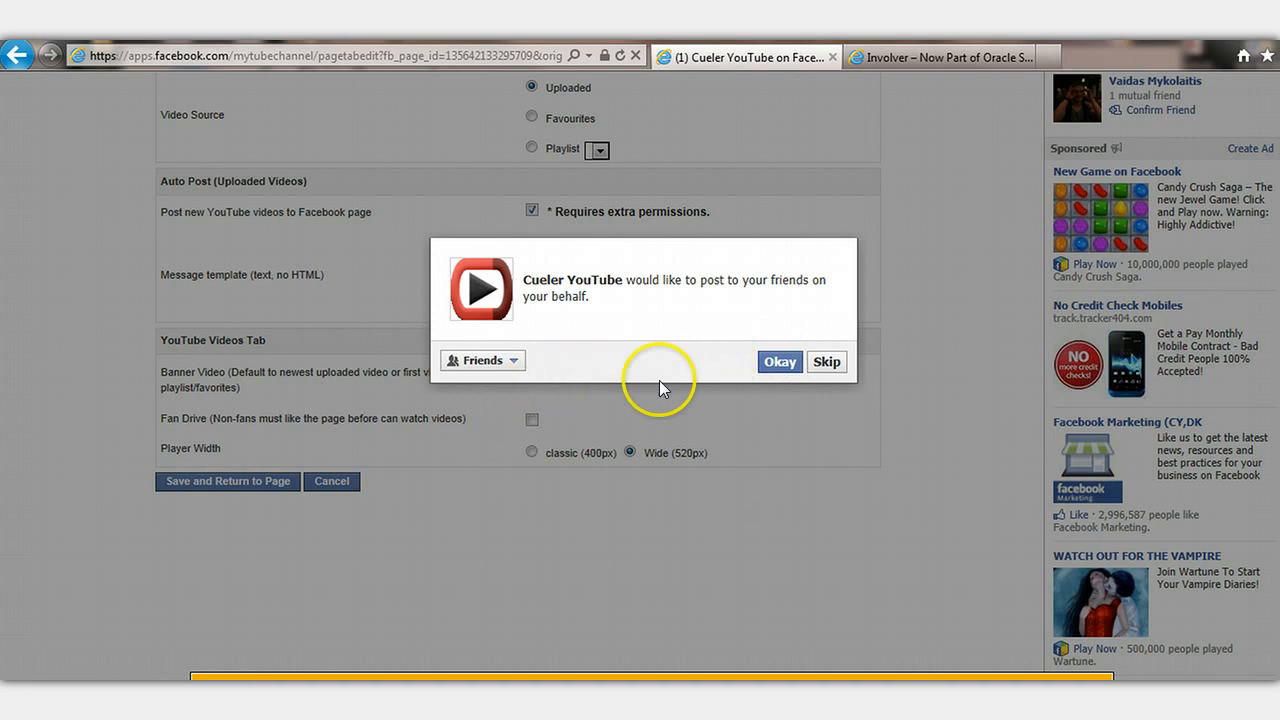
{"action": "left_click", "coordinate": [779, 361]}
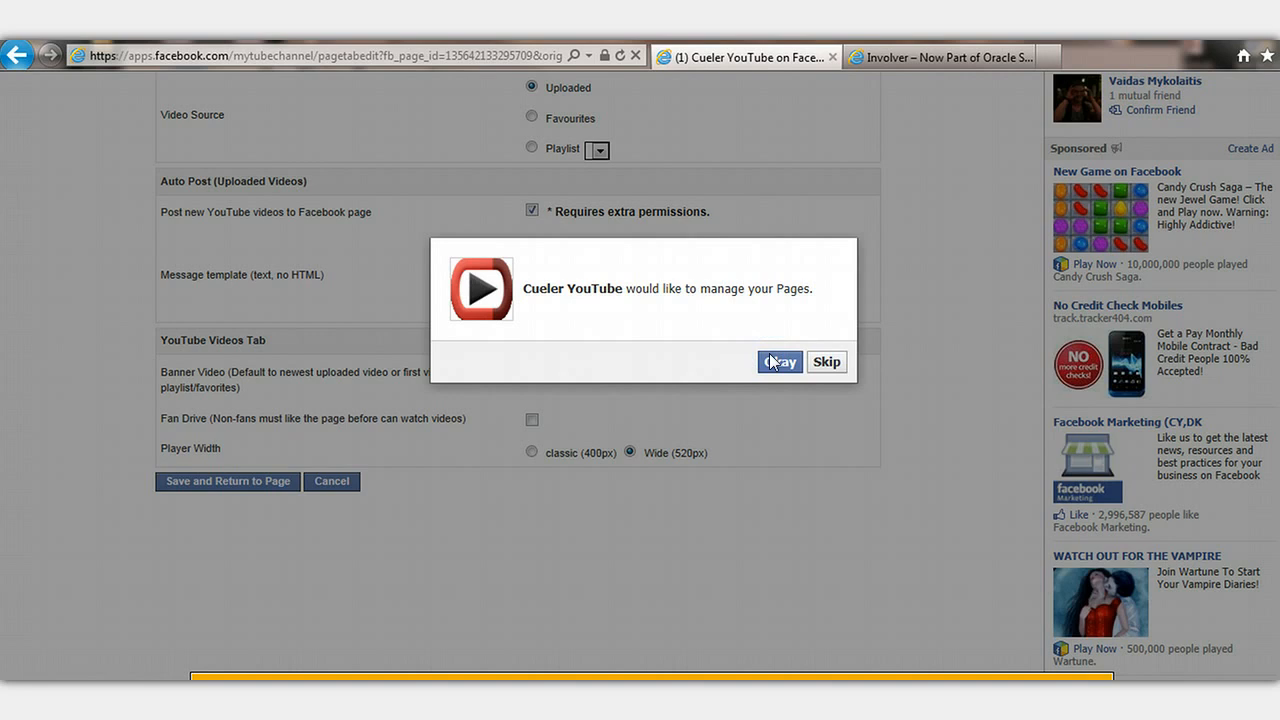
{"action": "left_click", "coordinate": [779, 361]}
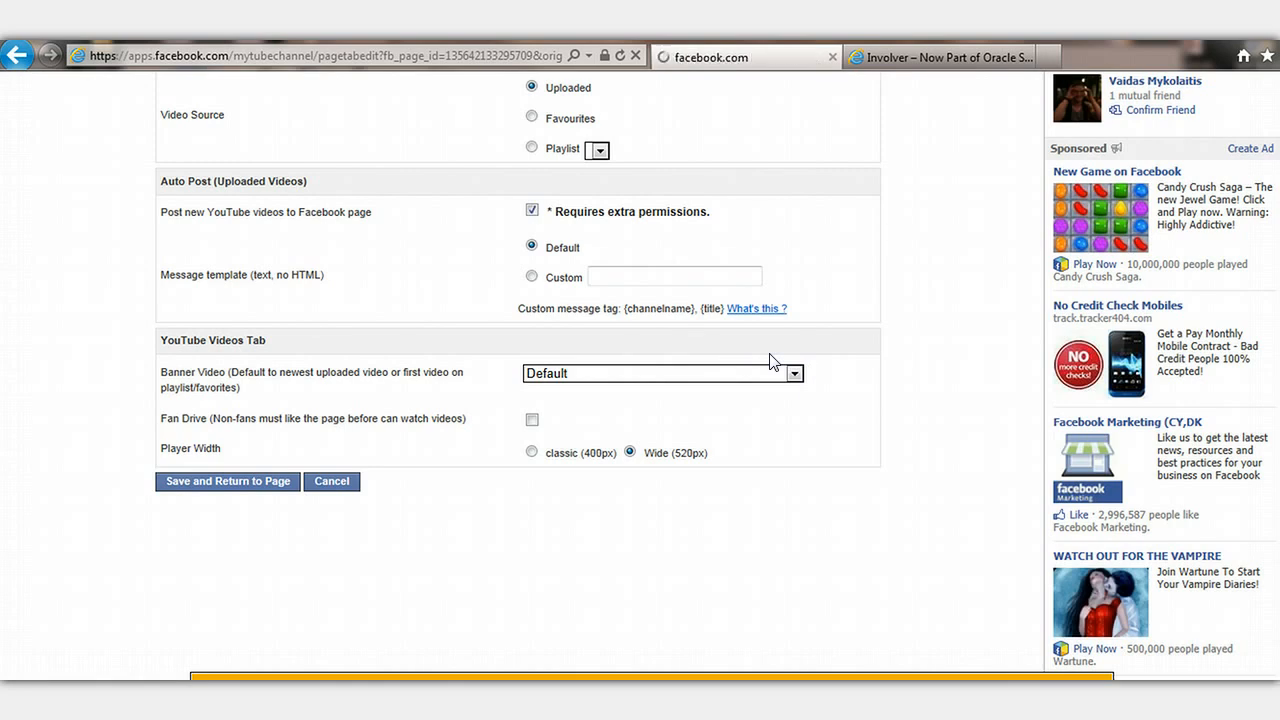
{"action": "left_click", "coordinate": [227, 481]}
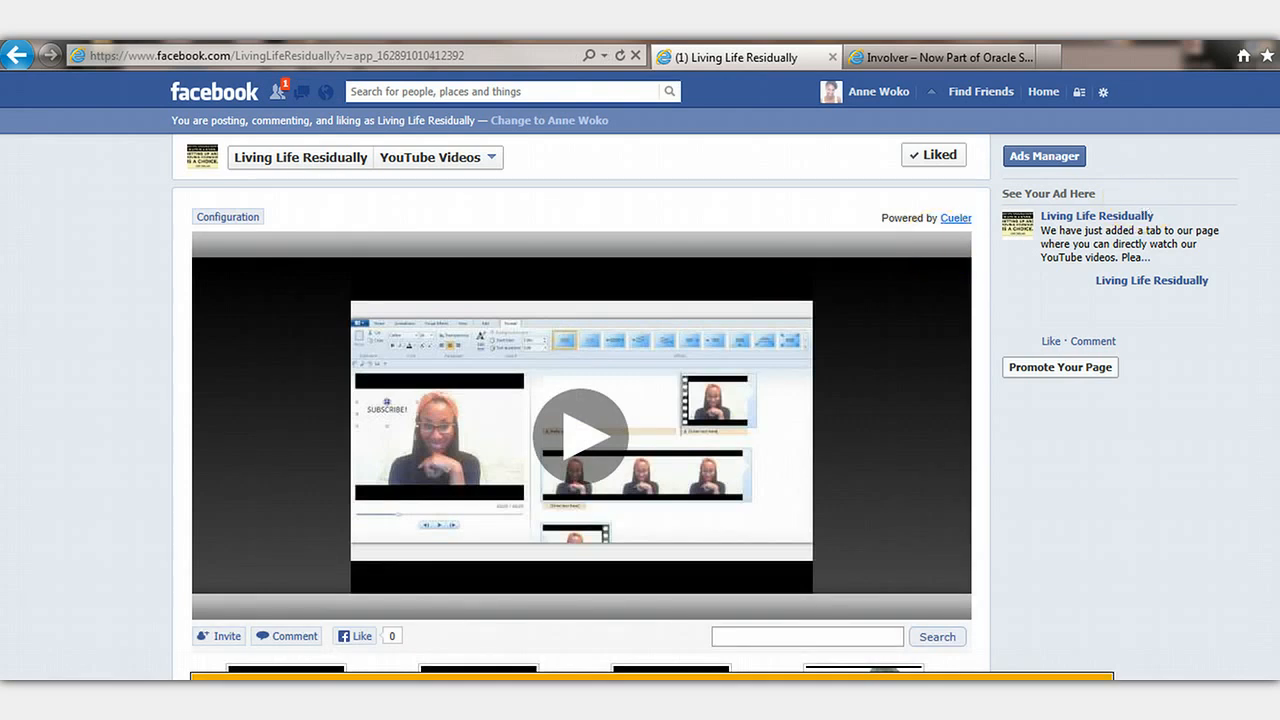
- Browse the YouTube Videos tab's channel videos and return to the page's Admin Panel
{"action": "scroll", "scroll_direction": "down", "scroll_amount": 3}
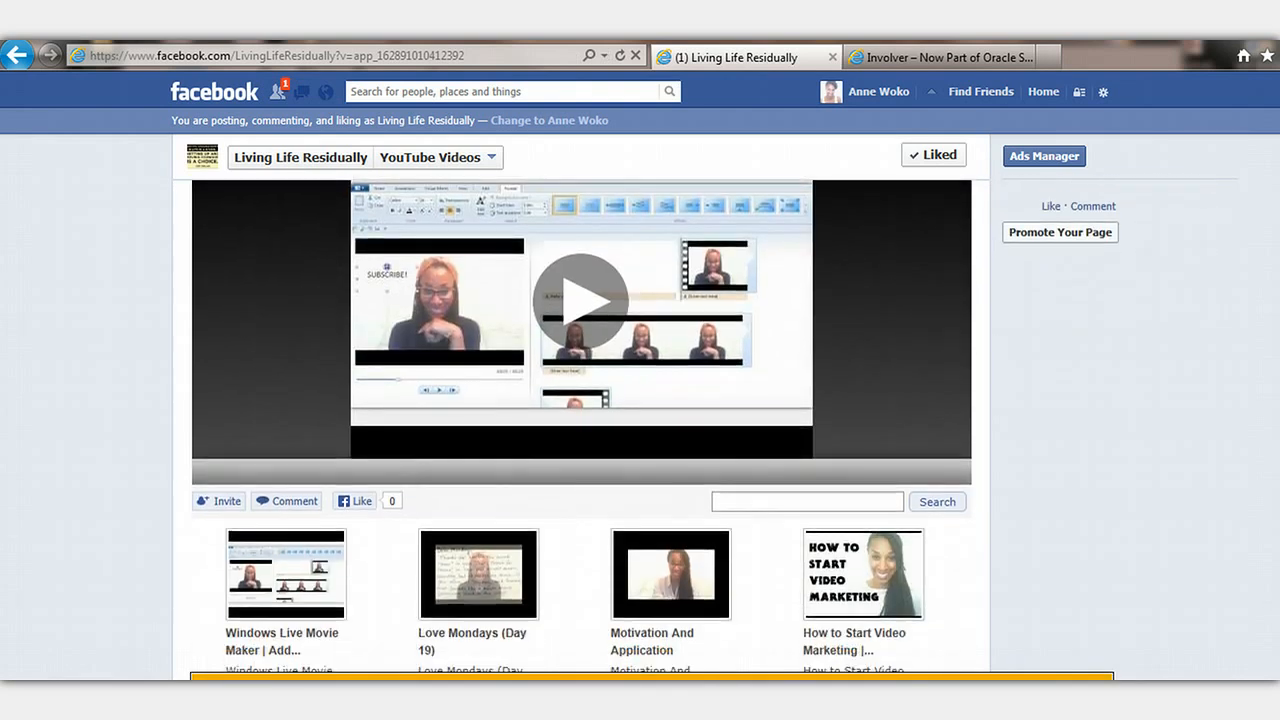
{"action": "mouse_move", "coordinate": [1232, 288]}
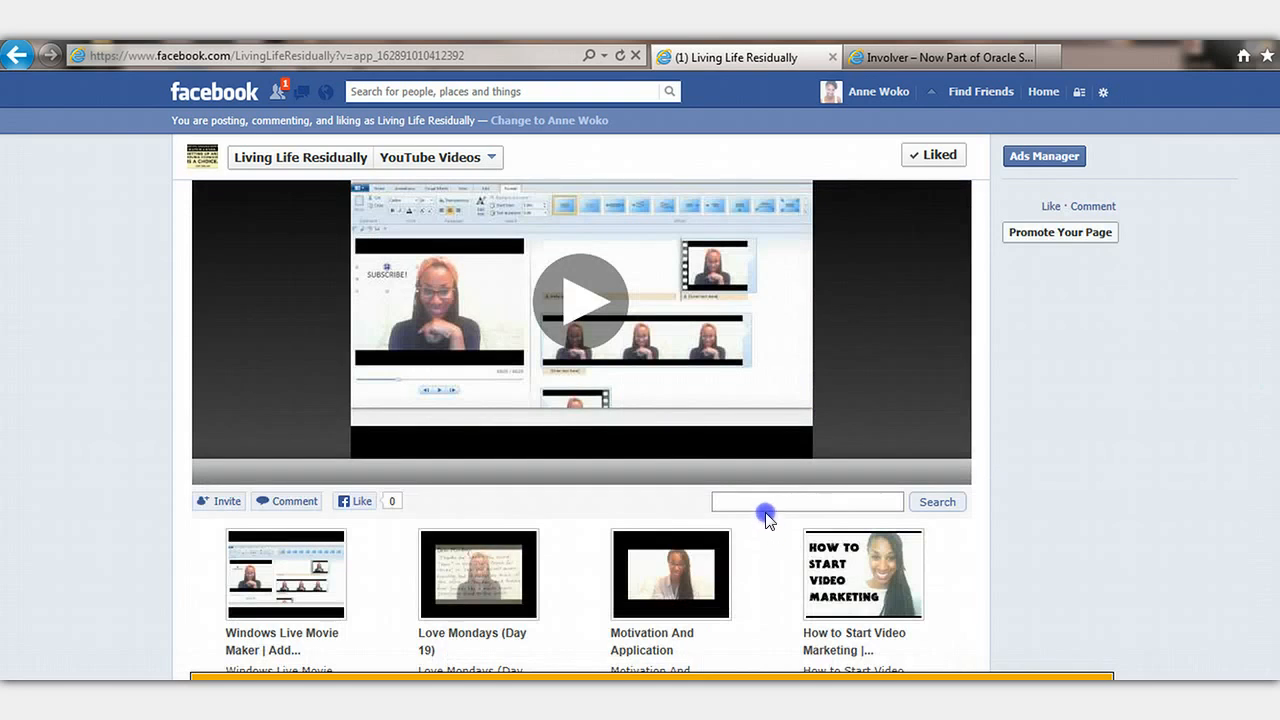
{"action": "left_click", "coordinate": [765, 502]}
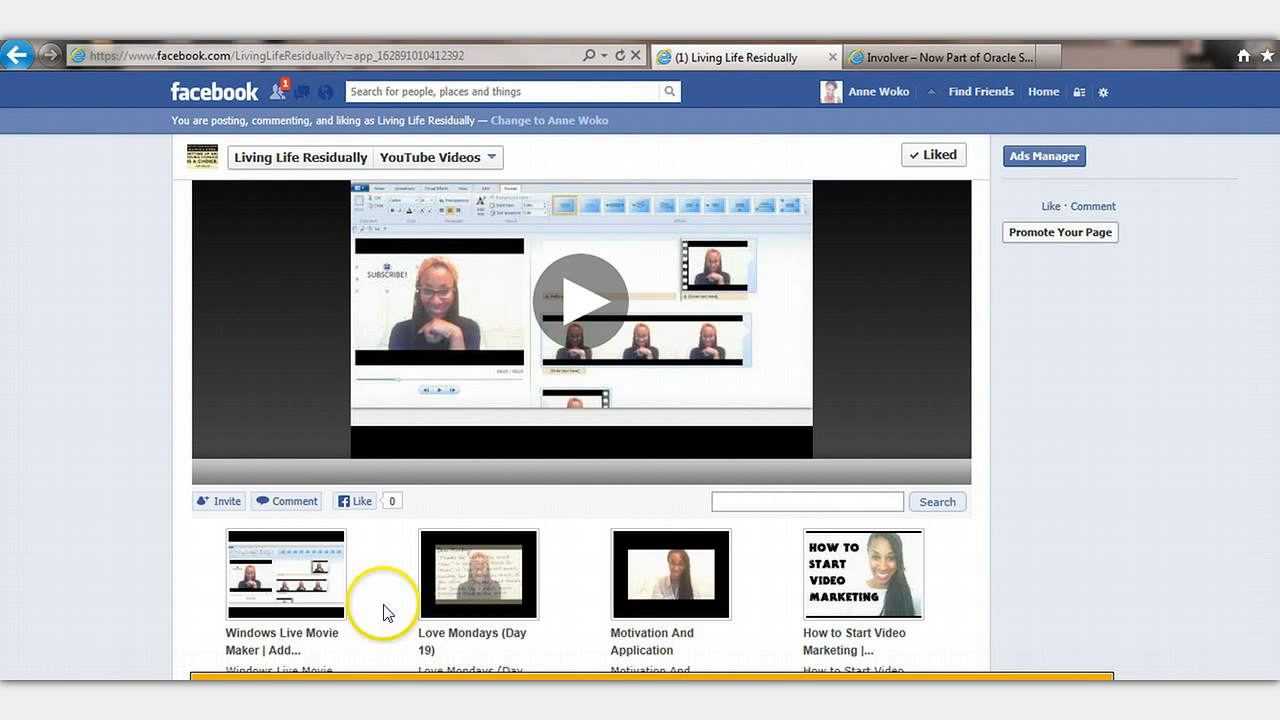
{"action": "left_click", "coordinate": [806, 501]}
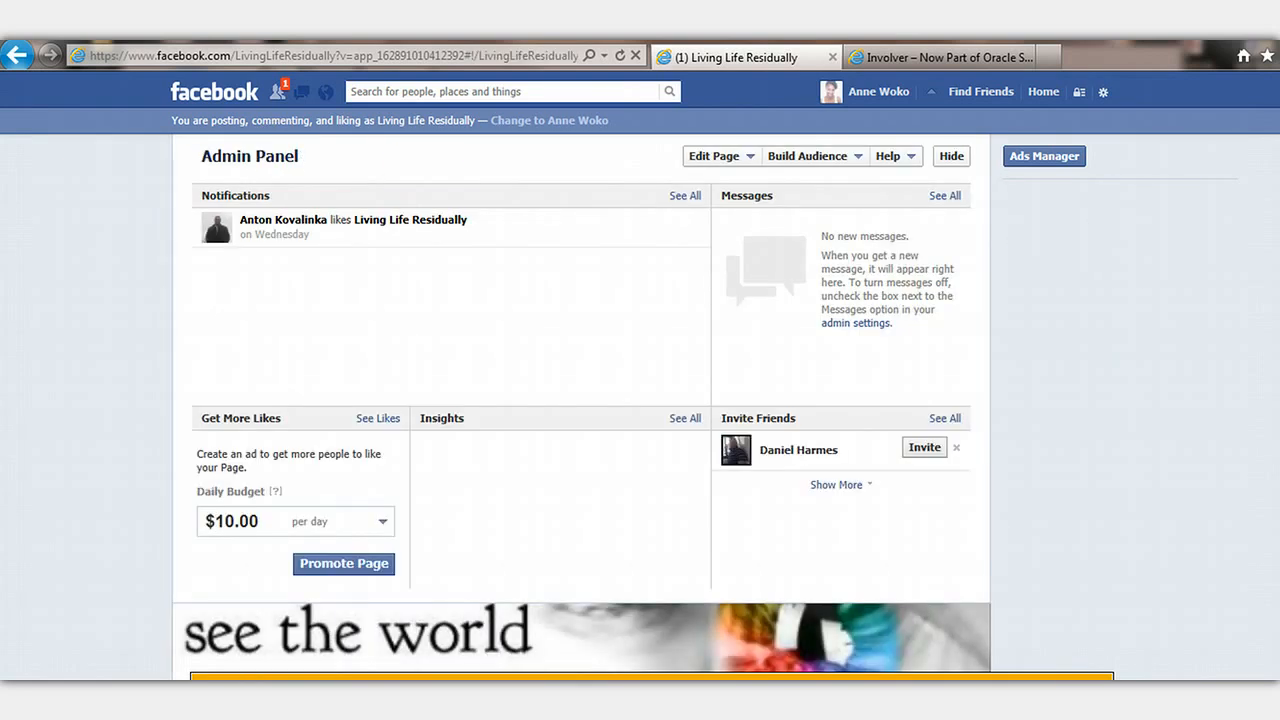
{"action": "scroll", "scroll_direction": "down", "scroll_amount": 3}
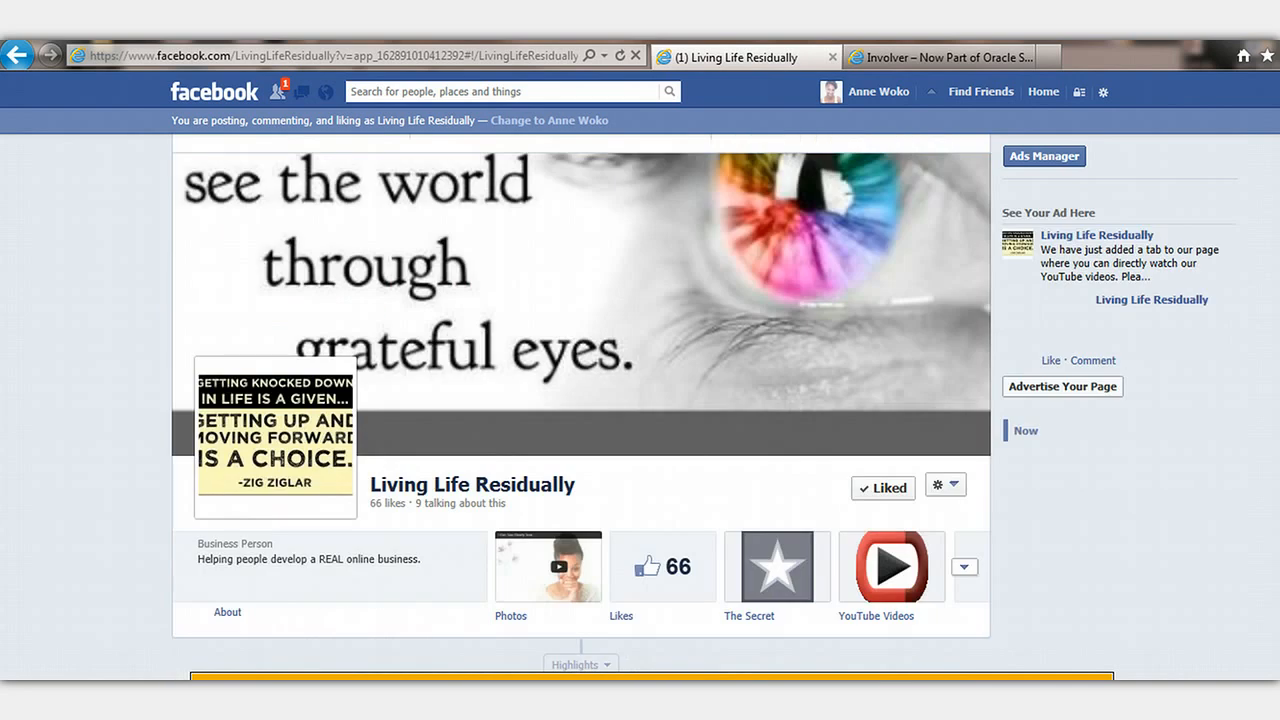
{"action": "scroll", "scroll_direction": "down", "scroll_amount": 3}
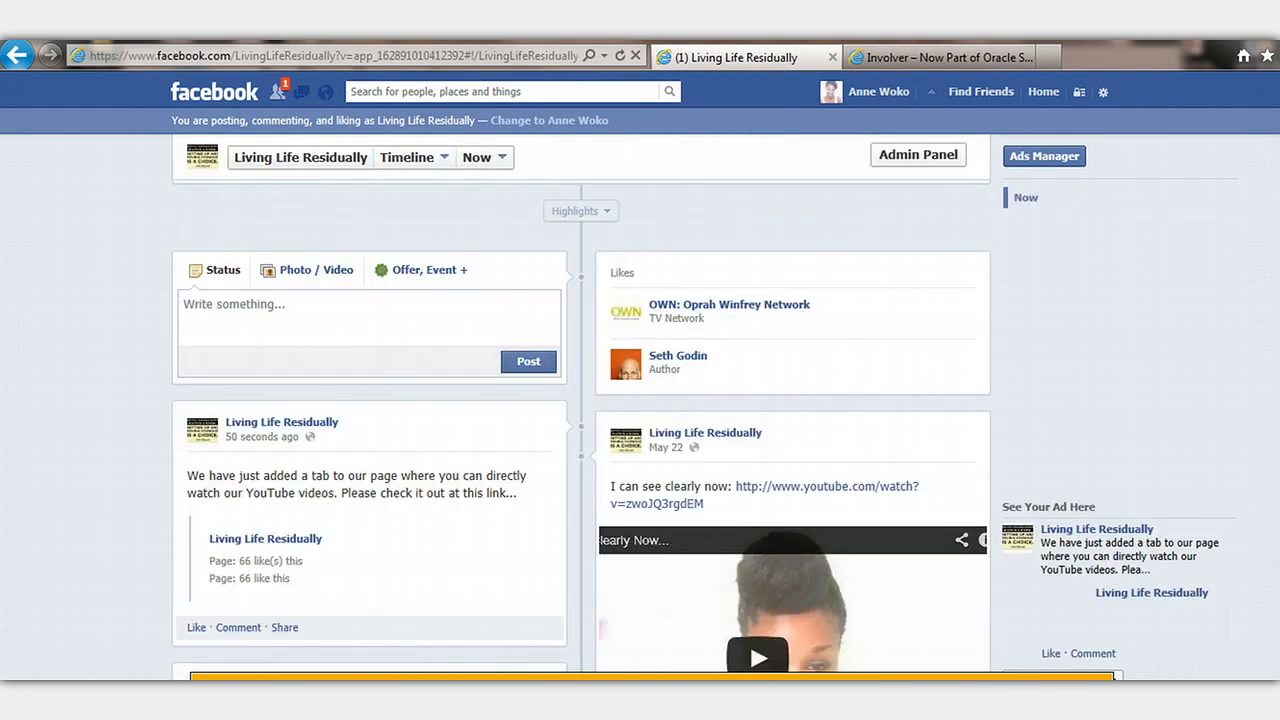
{"action": "scroll", "scroll_direction": "up", "scroll_amount": 3}
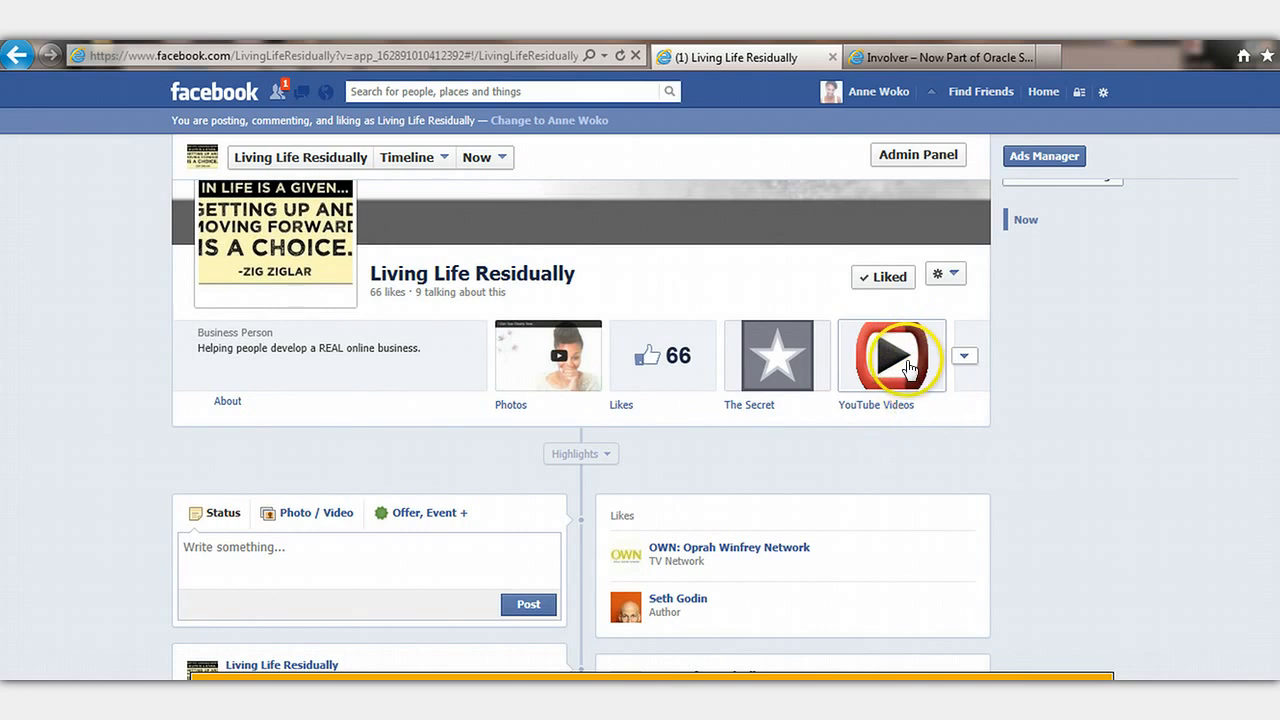
{"action": "mouse_move", "coordinate": [1098, 330]}
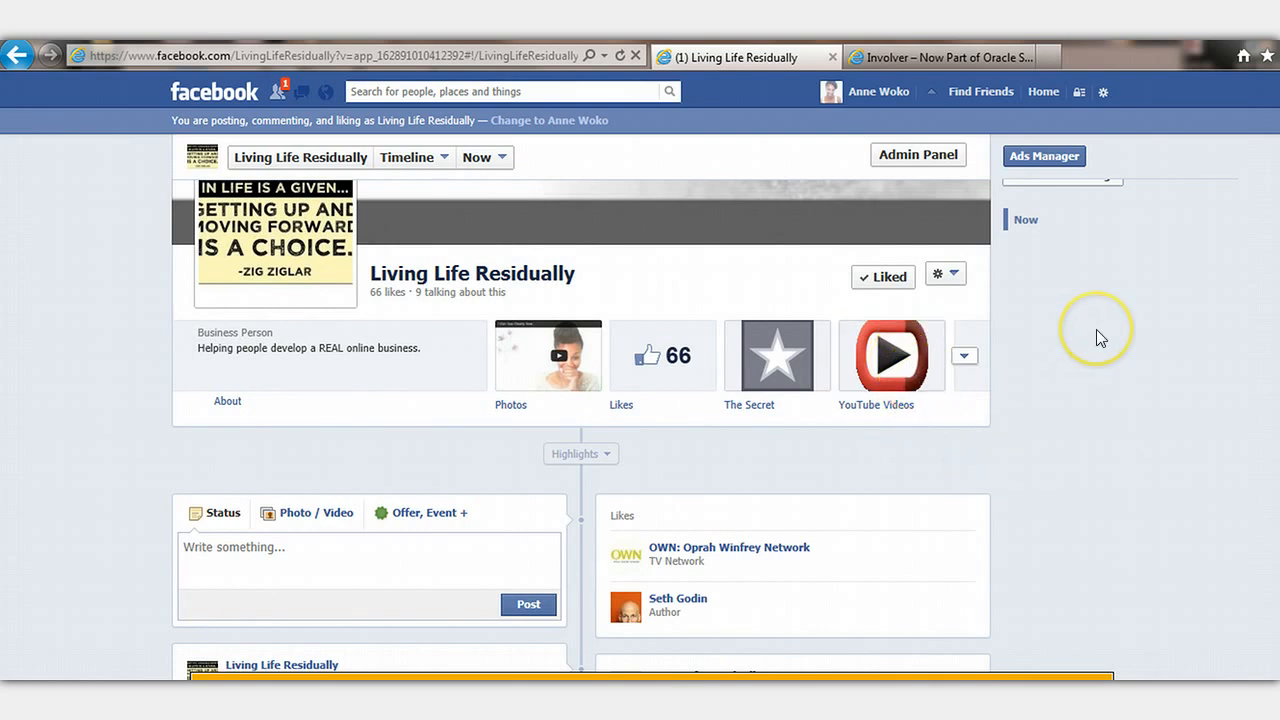
{"action": "mouse_move", "coordinate": [1100, 338]}
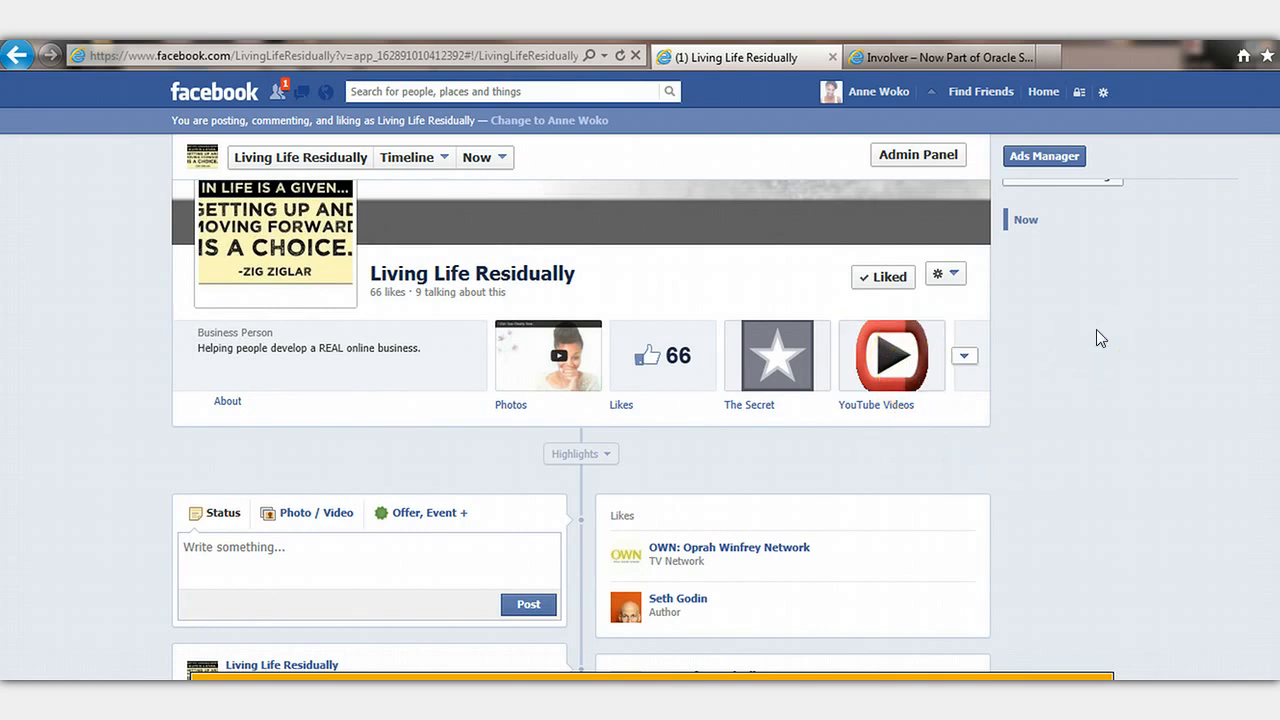